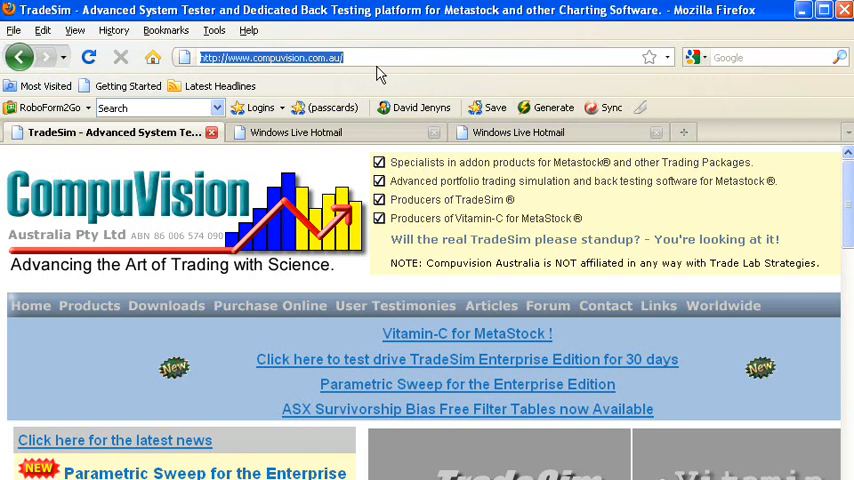
mouse_move(215, 354)
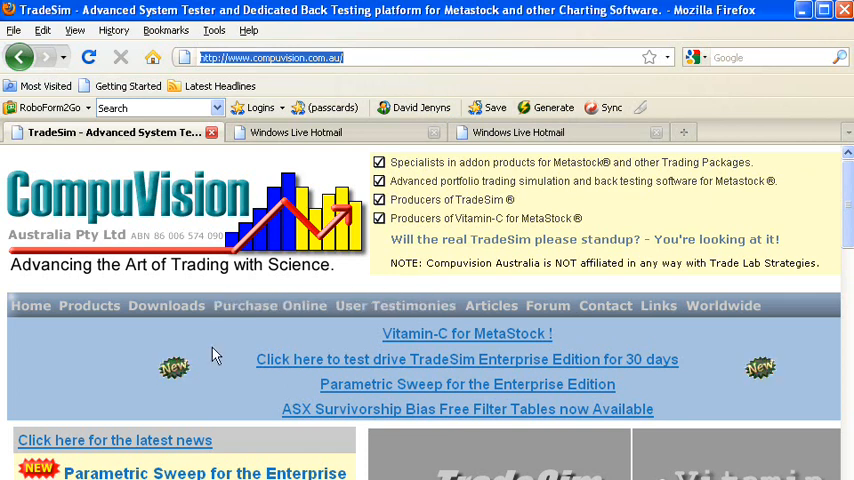
Step: Go to the TradeSim Download Page via Downloads and scroll to the final release setup file
left_click(166, 305)
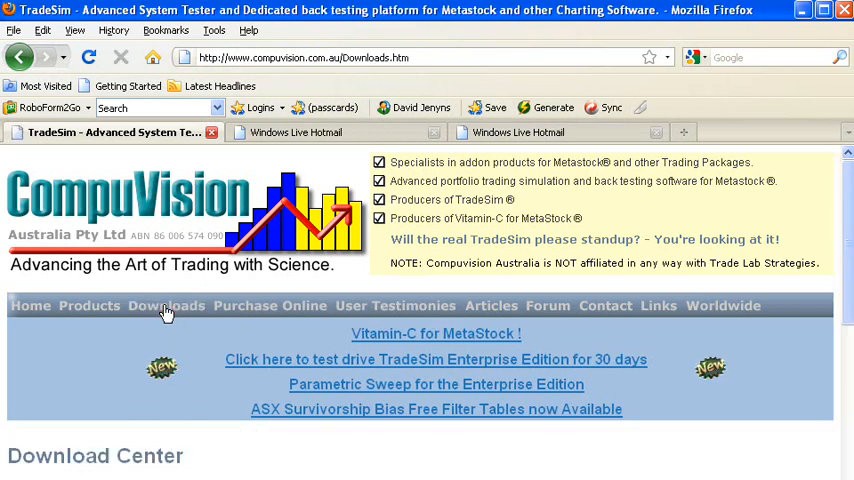
scroll("down", 3)
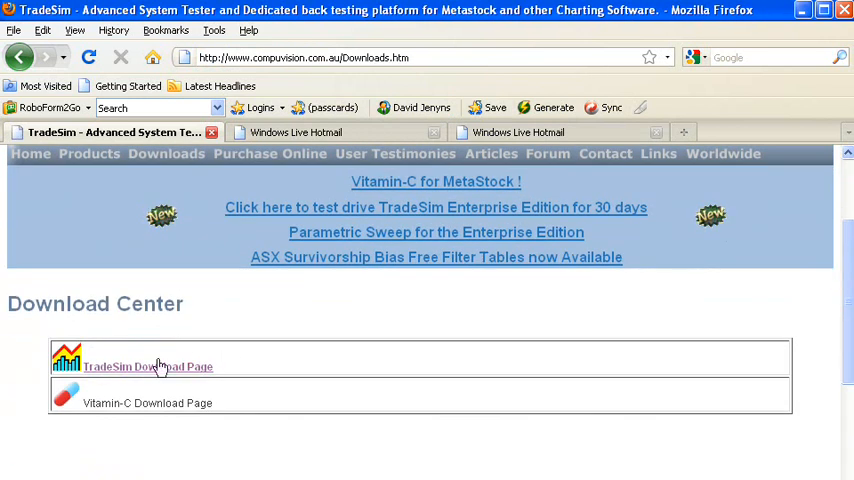
left_click(147, 367)
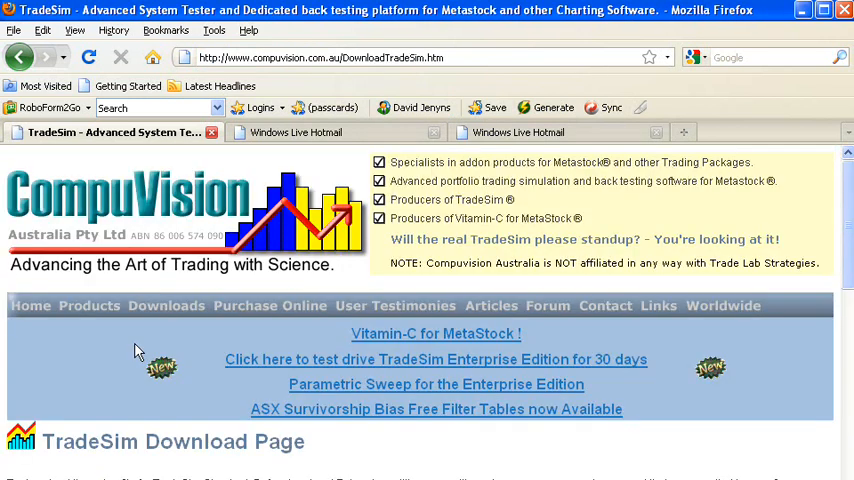
scroll("down", 3)
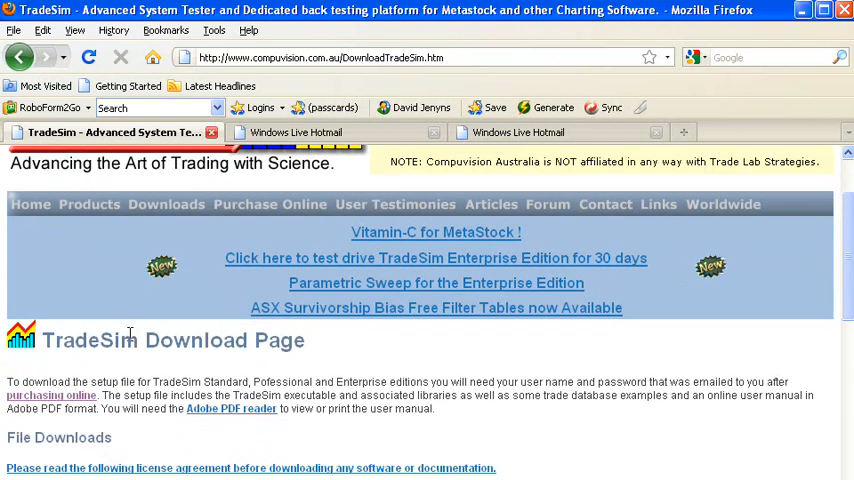
scroll("down", 3)
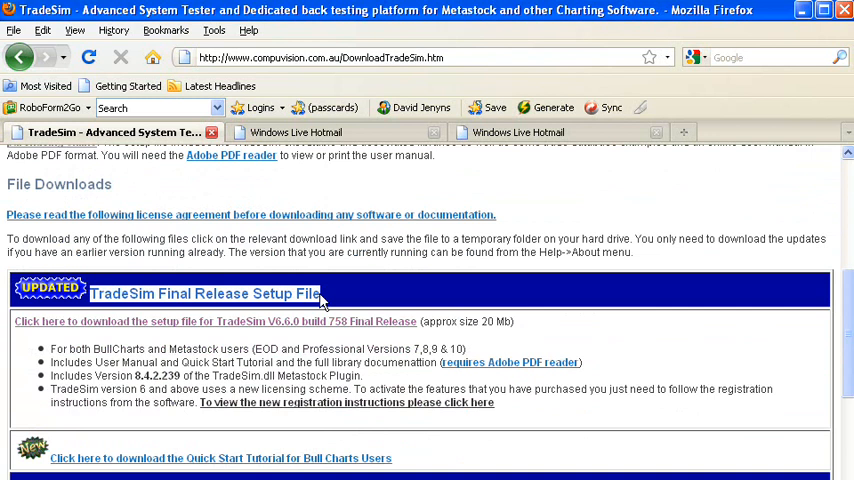
scroll("down", 3)
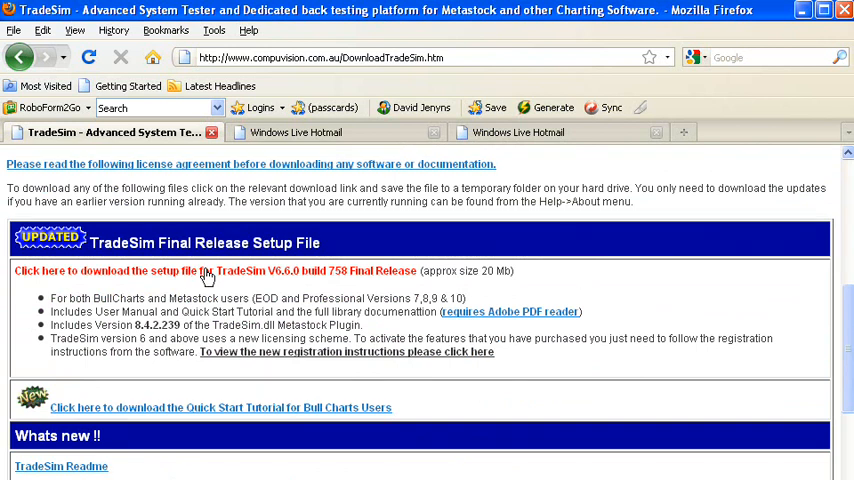
Step: Save the setup file link to the Desktop as SetupTradeSim660758.exe
right_click(205, 275)
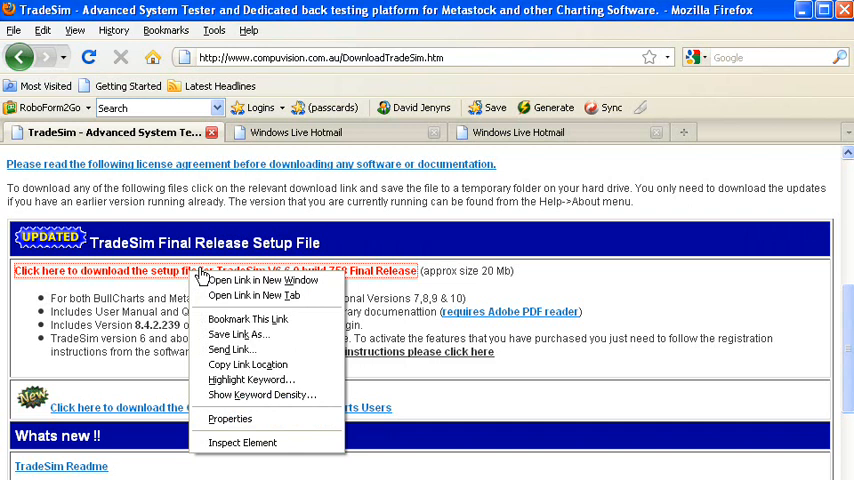
mouse_move(231, 349)
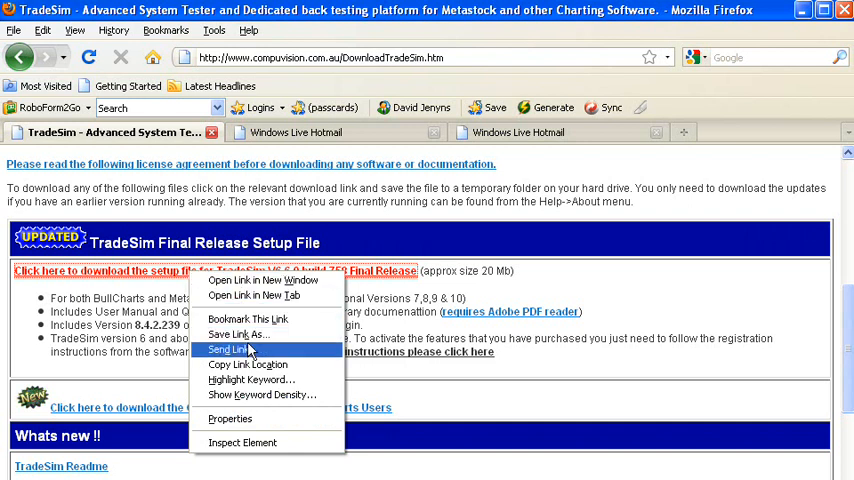
mouse_move(238, 334)
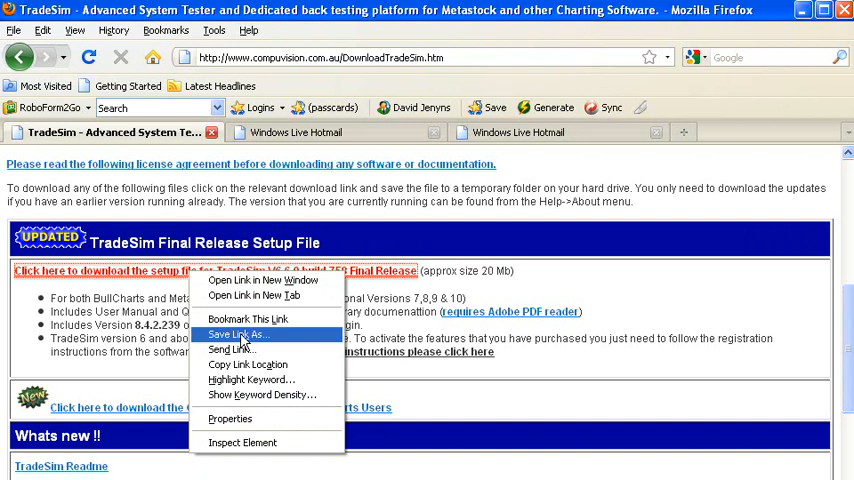
mouse_move(244, 339)
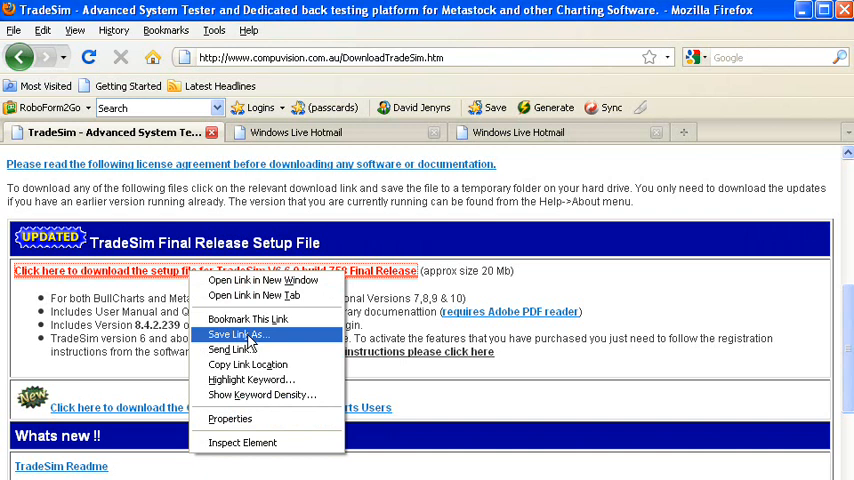
left_click(238, 334)
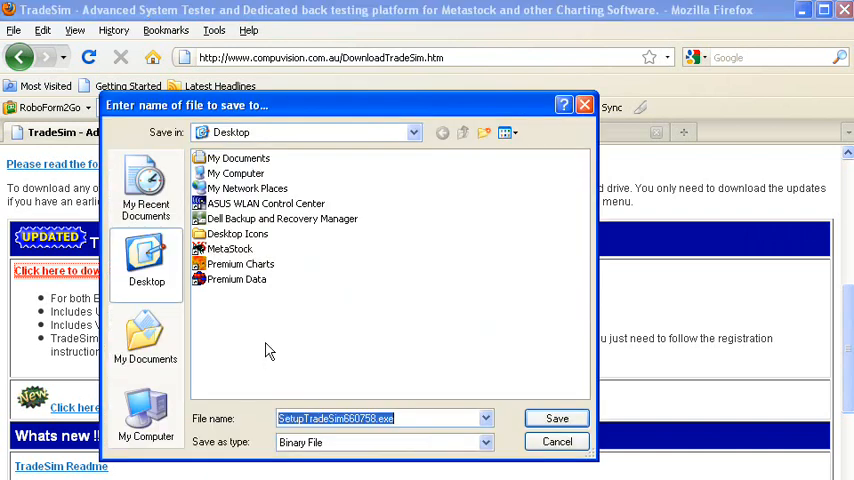
mouse_move(146, 260)
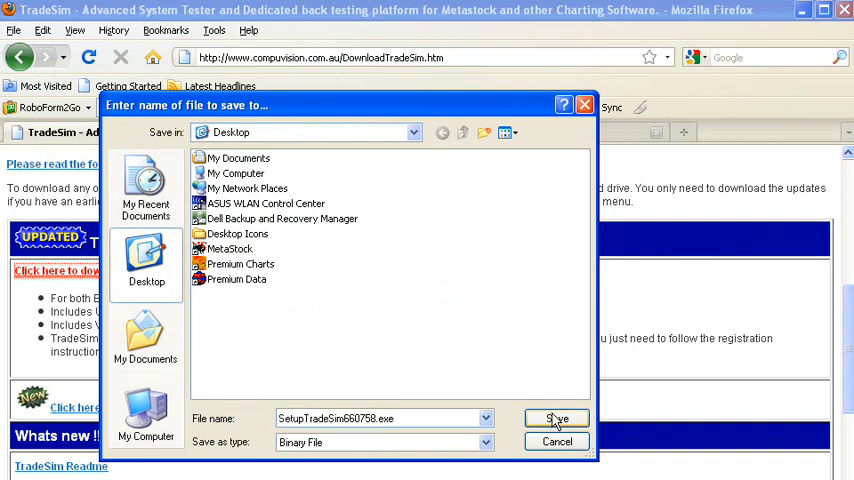
left_click(556, 418)
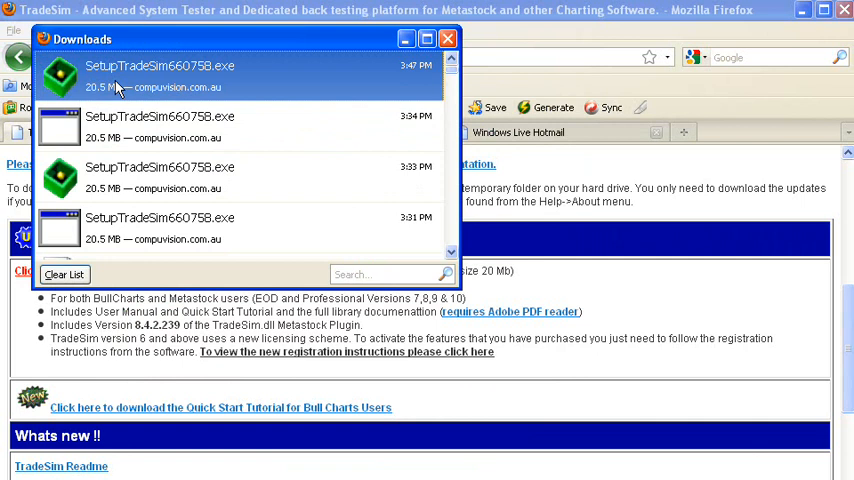
mouse_move(178, 82)
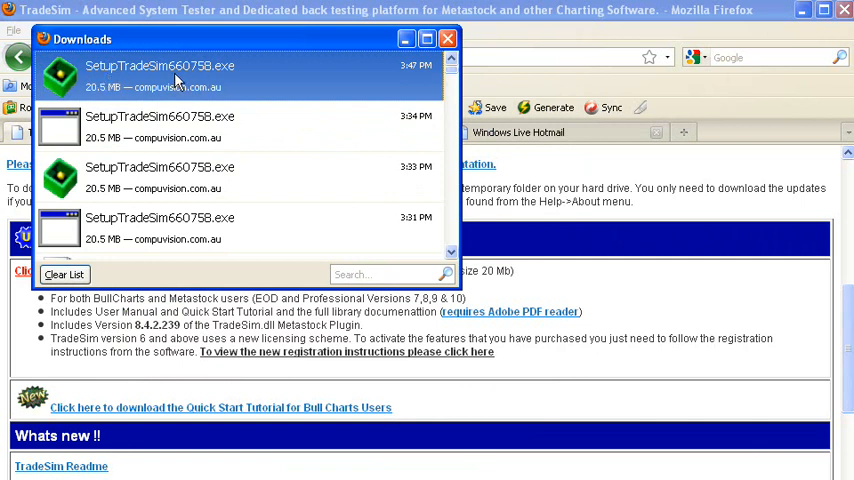
mouse_move(237, 86)
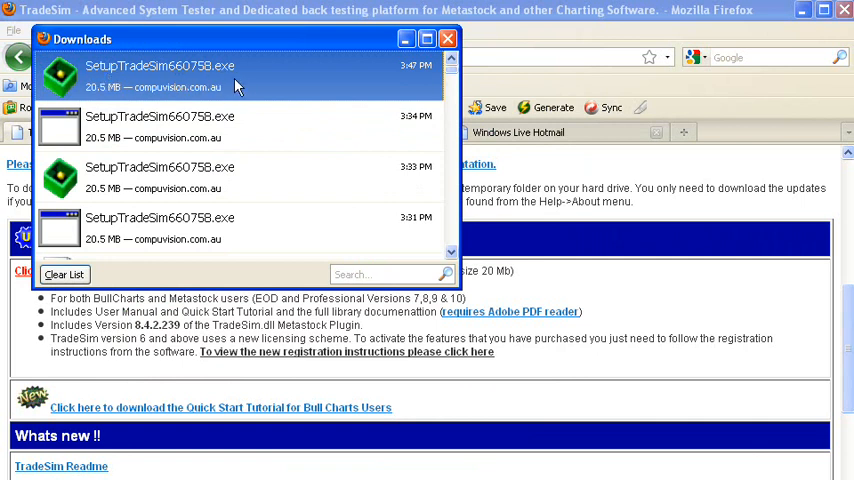
mouse_move(470, 70)
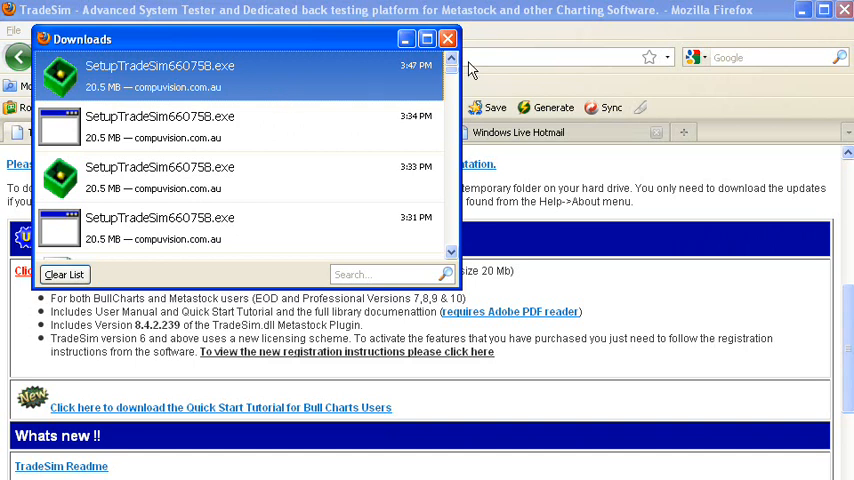
mouse_move(448, 39)
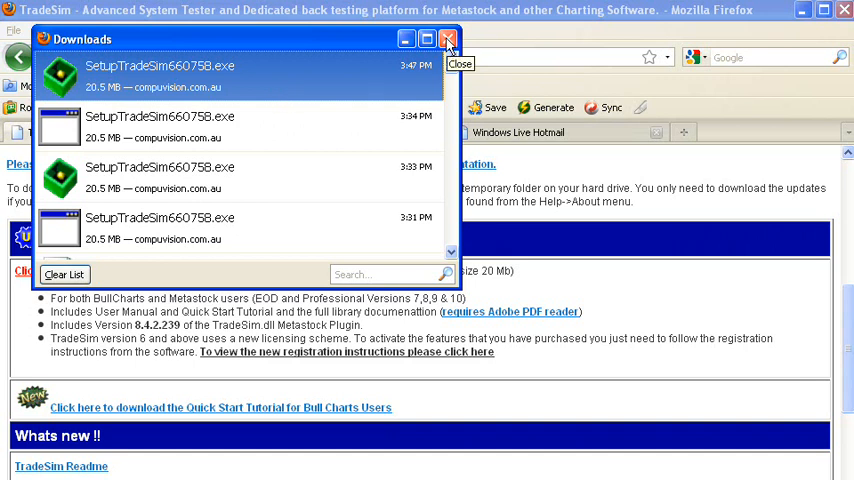
Step: Close the Downloads list and run SetupTradeSim660758.exe from the desktop, allowing the unverified publisher
left_click(447, 39)
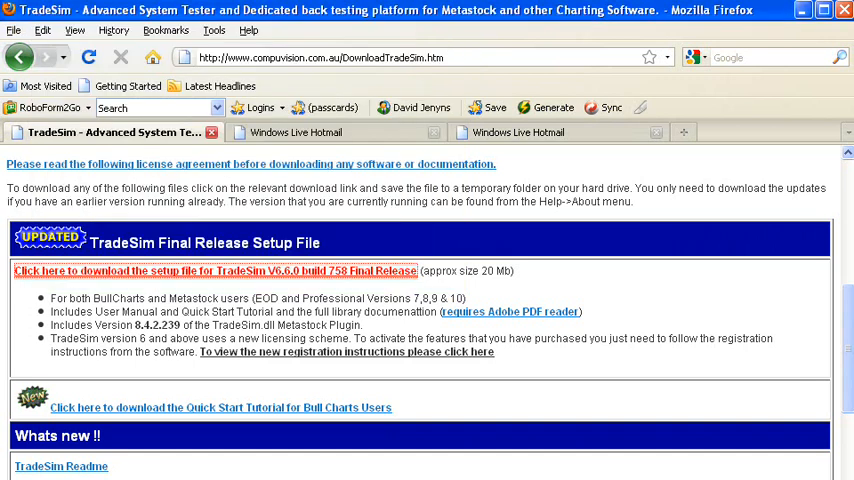
left_click(822, 10)
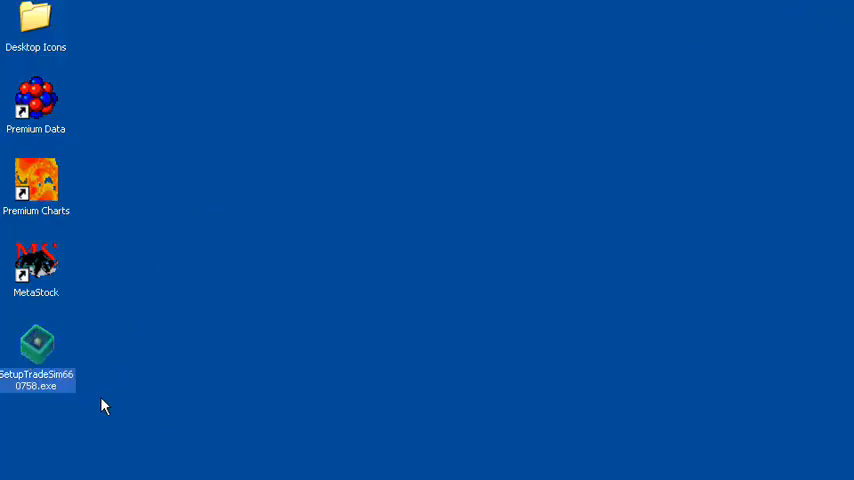
mouse_move(56, 412)
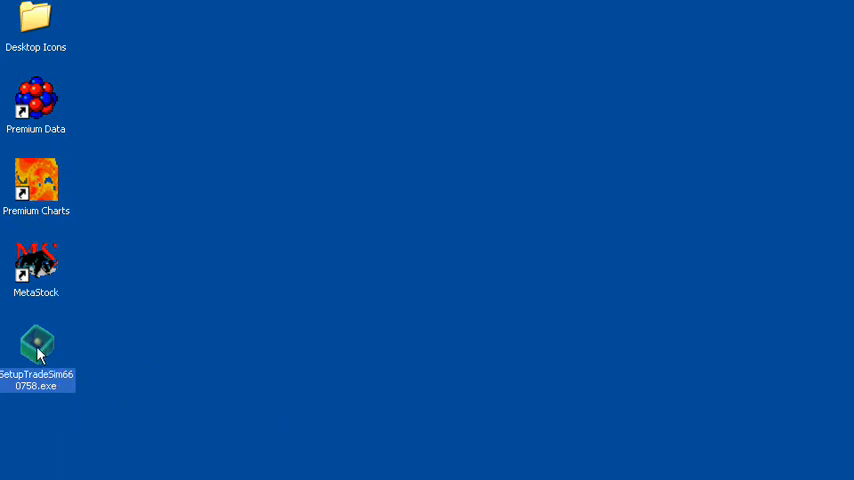
double_click(37, 345)
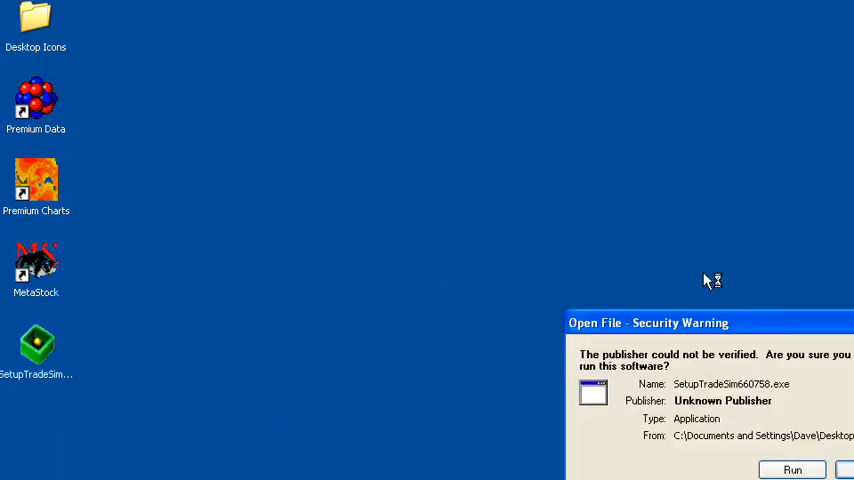
left_click_drag(710, 322, 475, 142)
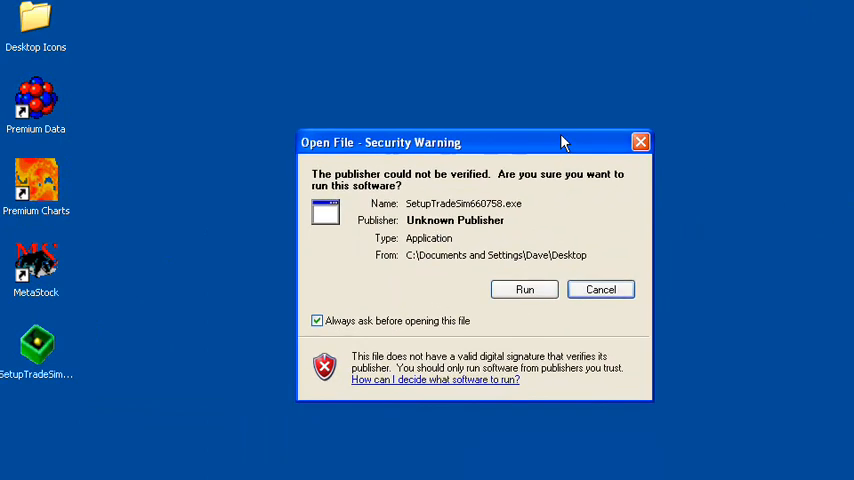
left_click(524, 289)
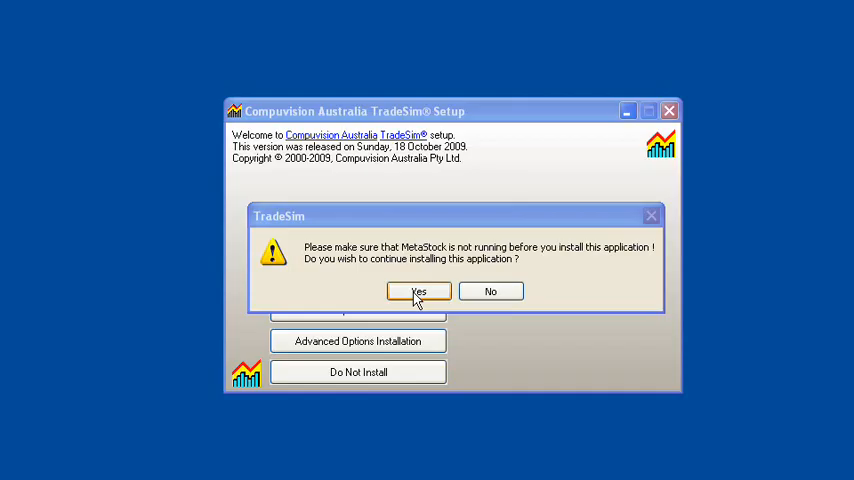
Step: Confirm MetaStock is closed, do the No-Questions-Asked install, accept the licence and dismiss the success message
left_click(418, 291)
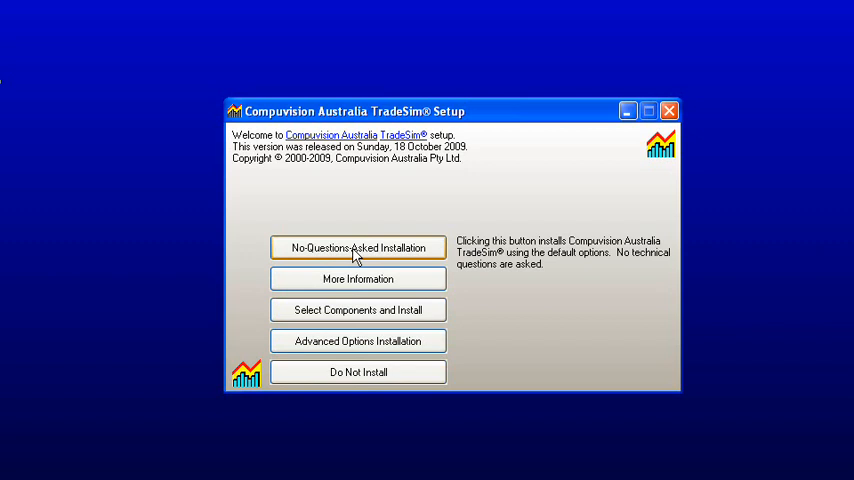
left_click(357, 247)
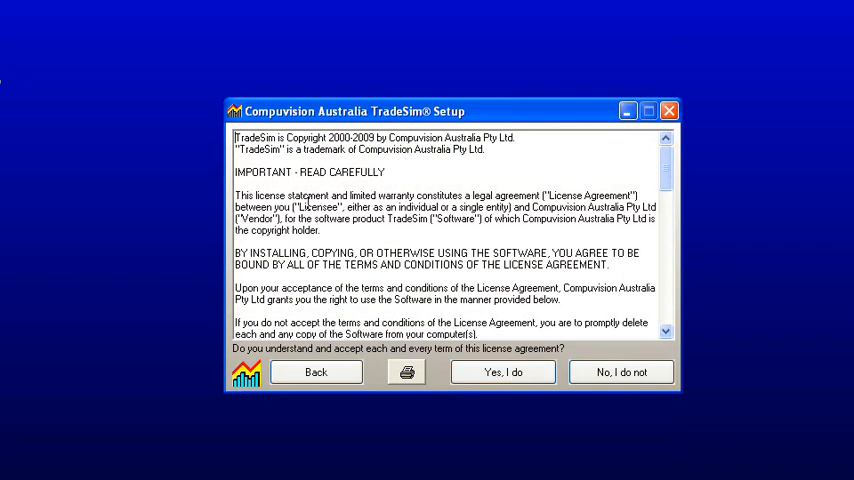
left_click(502, 372)
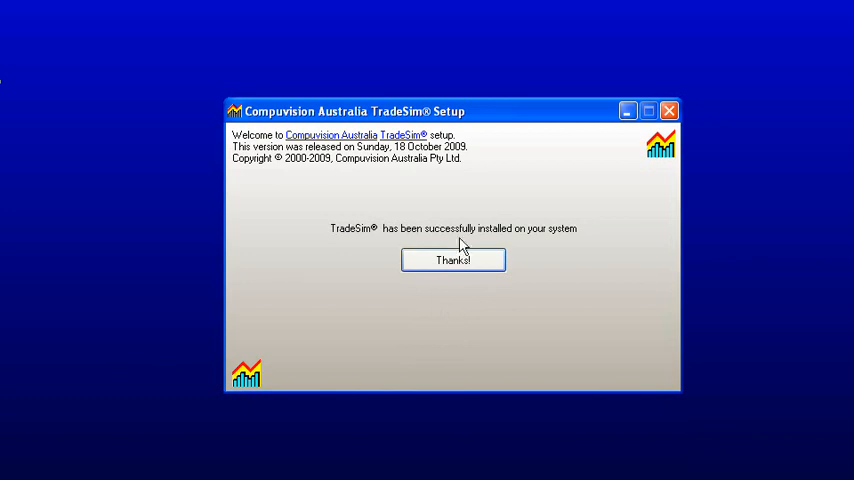
left_click(452, 260)
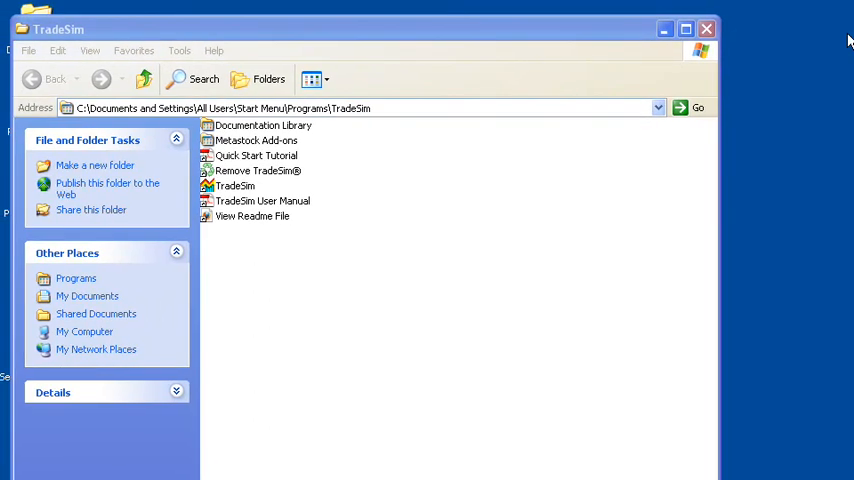
mouse_move(273, 217)
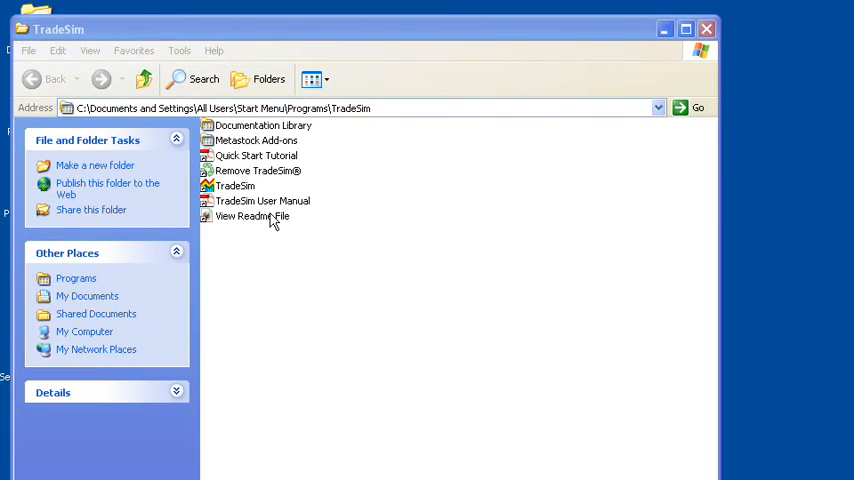
mouse_move(420, 149)
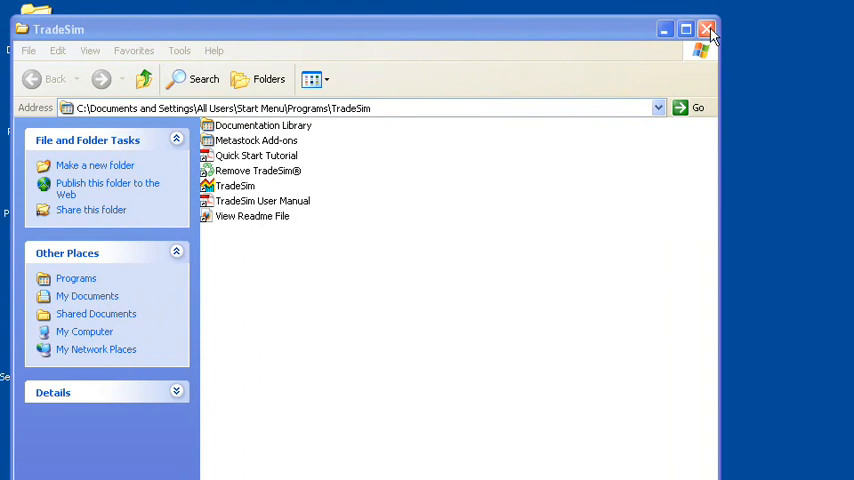
Step: Close the TradeSim Start Menu folder and delete SetupTradeSim660758.exe from the desktop
left_click(708, 29)
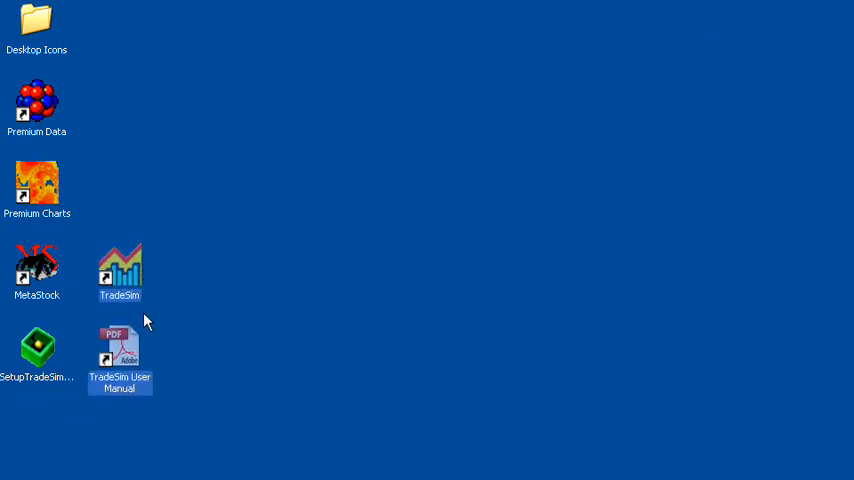
left_click(37, 350)
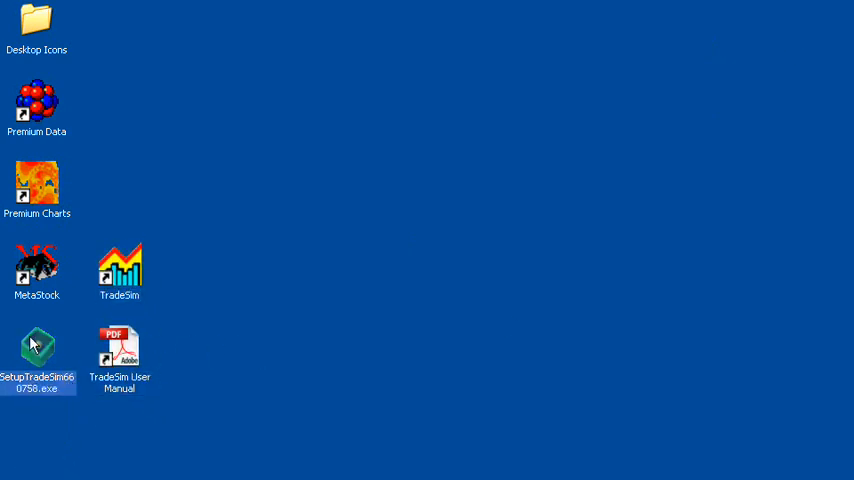
key("Delete")
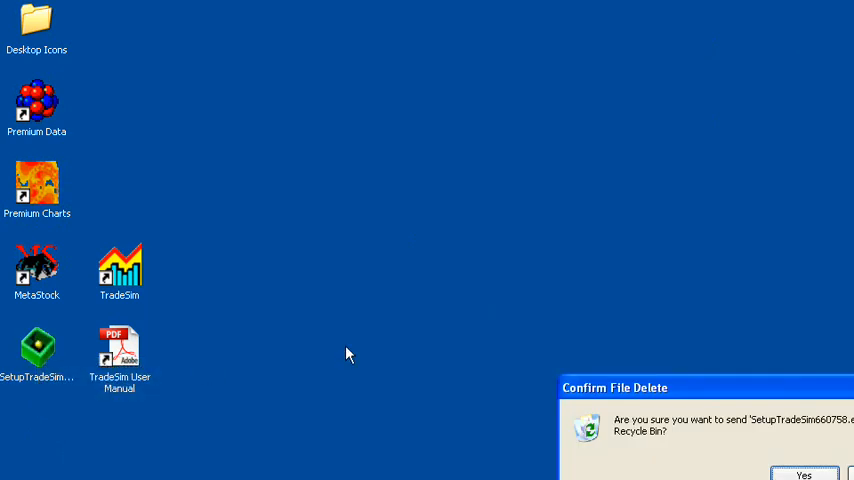
left_click(804, 474)
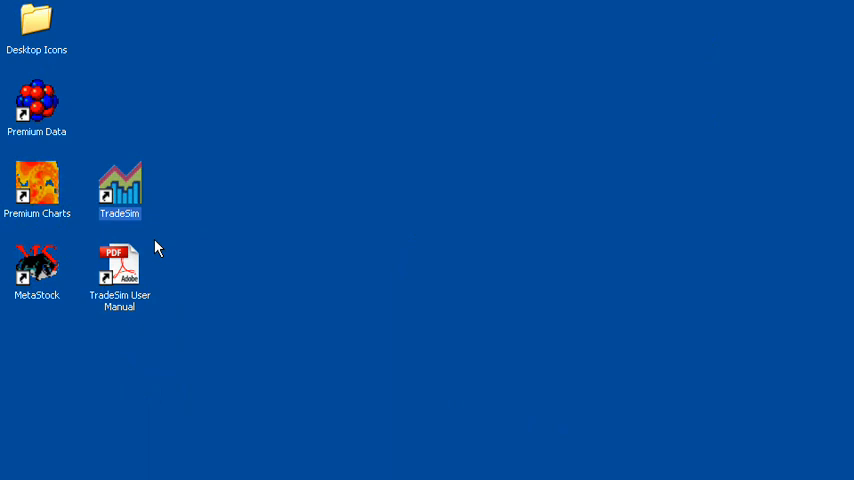
left_click(119, 270)
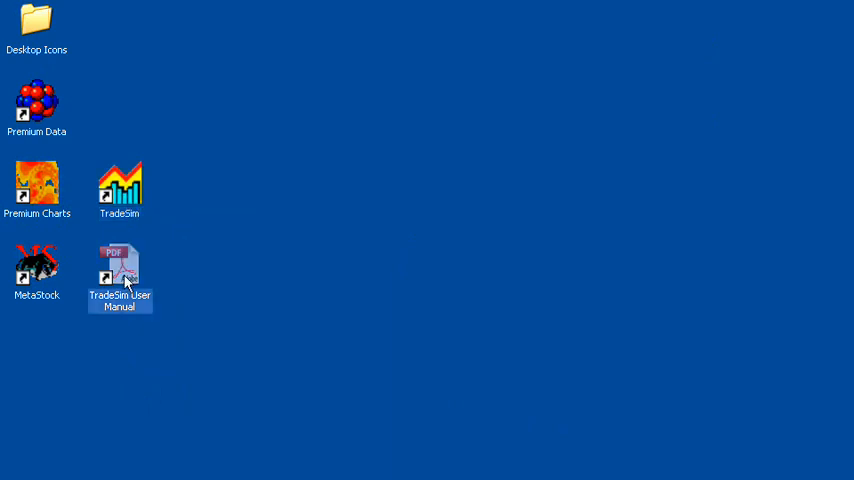
mouse_move(220, 215)
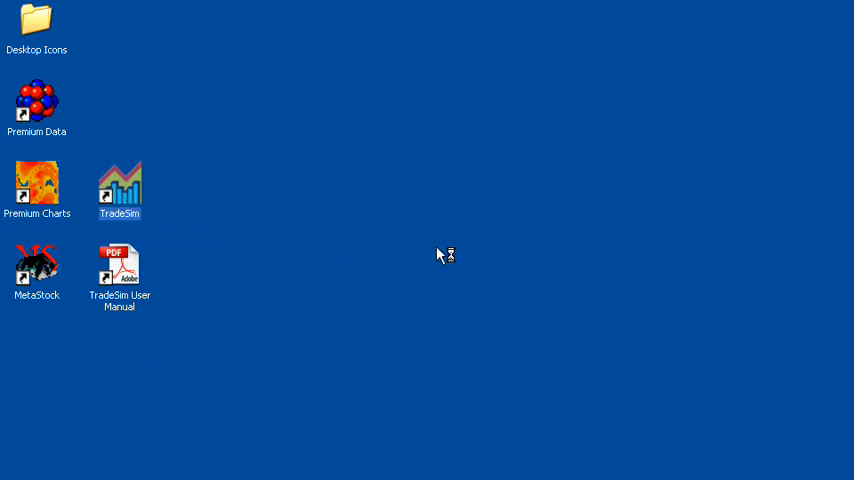
Step: Launch TradeSim, answer Yes to register, and scroll License Registration to the steps
double_click(119, 190)
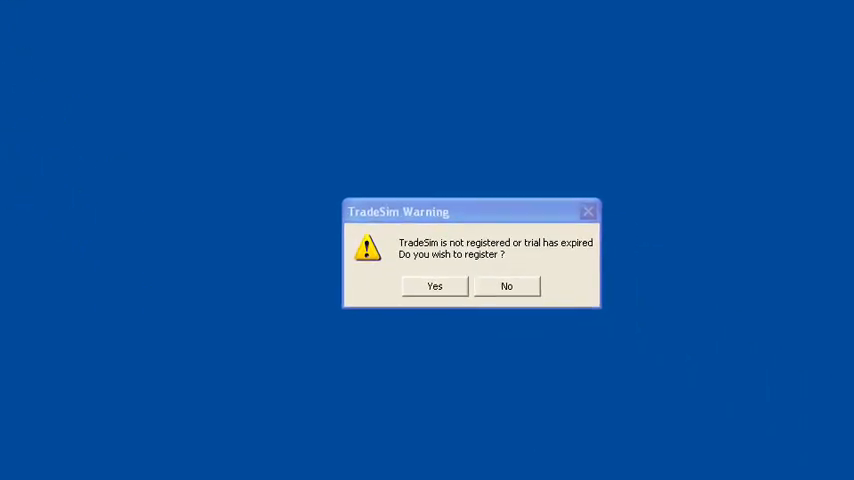
mouse_move(463, 248)
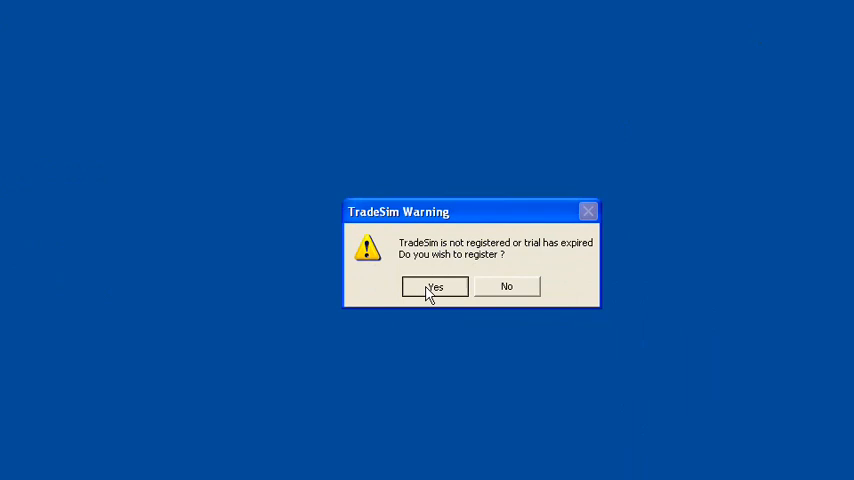
left_click(434, 287)
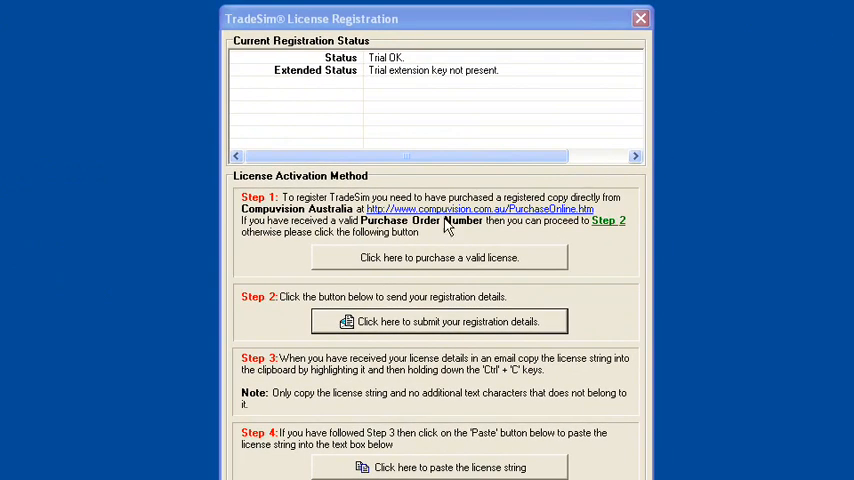
mouse_move(275, 374)
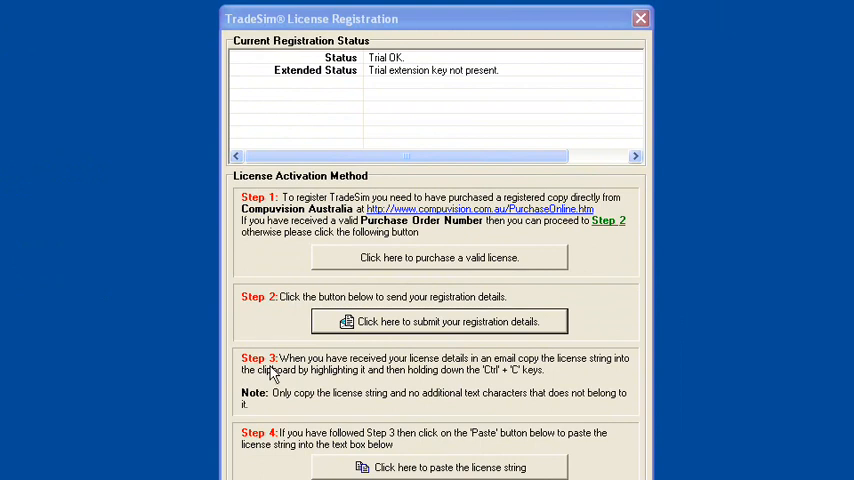
mouse_move(283, 208)
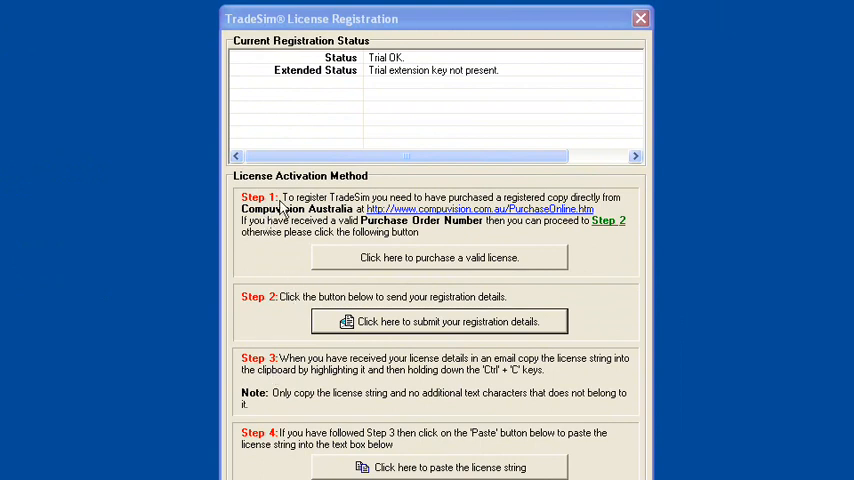
mouse_move(290, 223)
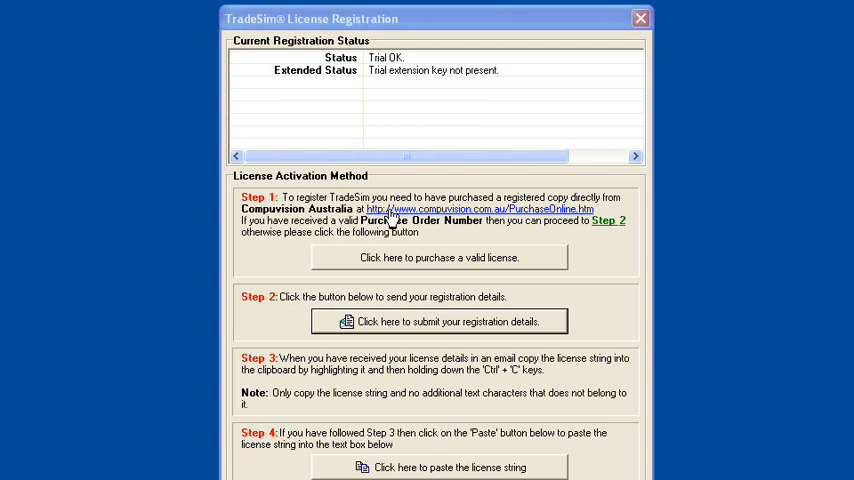
mouse_move(390, 219)
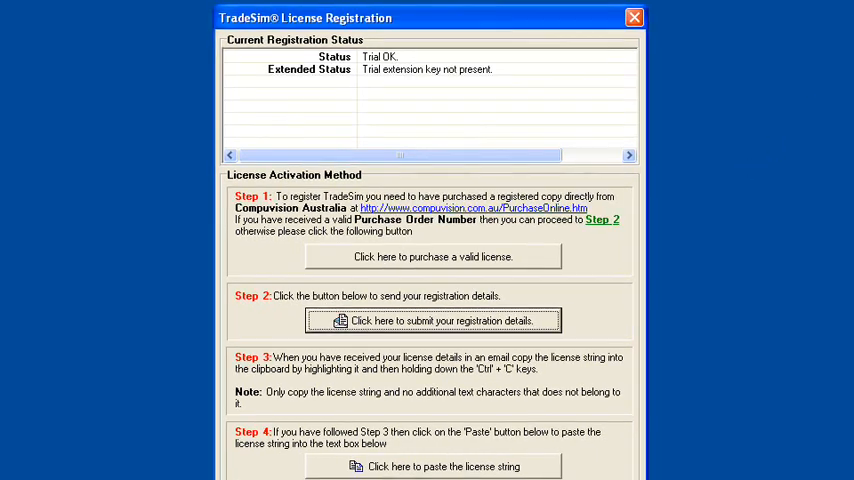
scroll("down", 3)
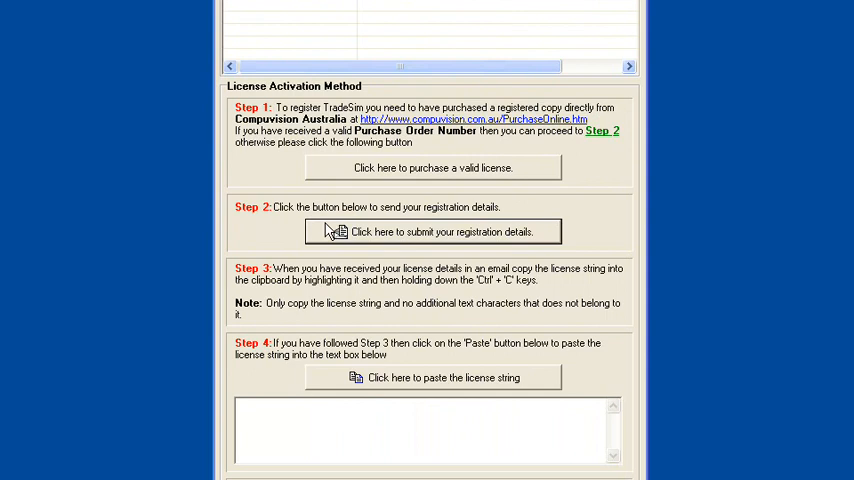
mouse_move(413, 231)
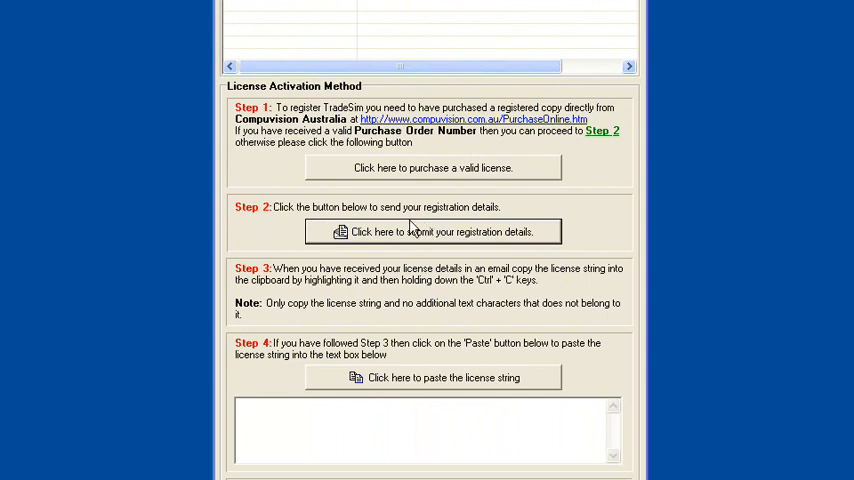
left_click(432, 231)
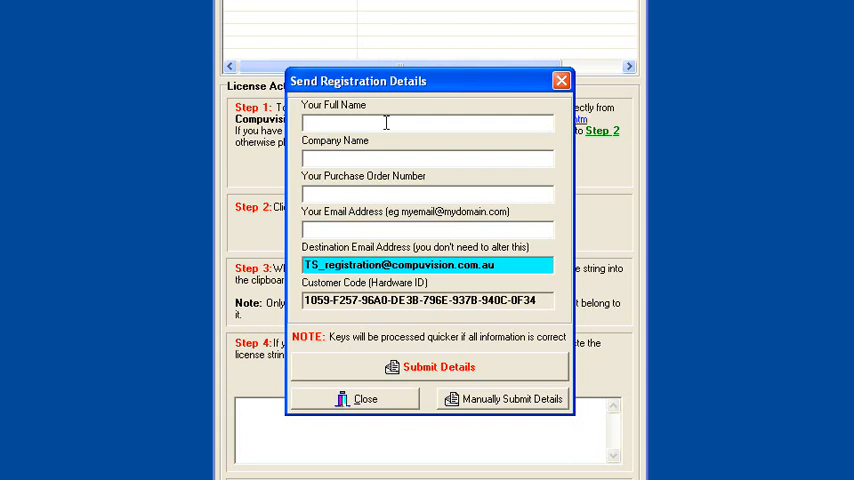
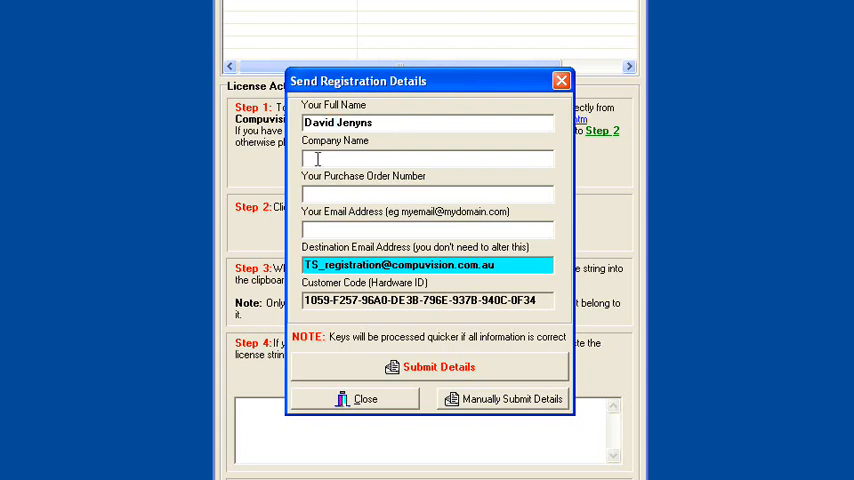
type("www.m")
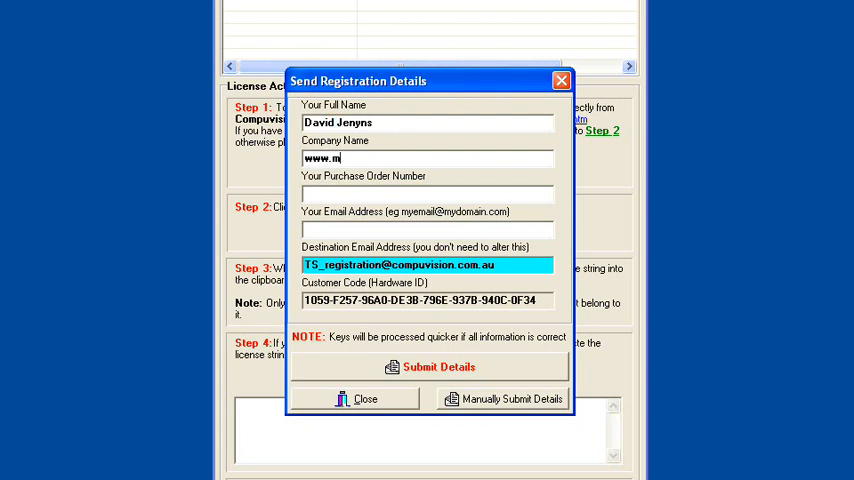
type("eta-formula.com")
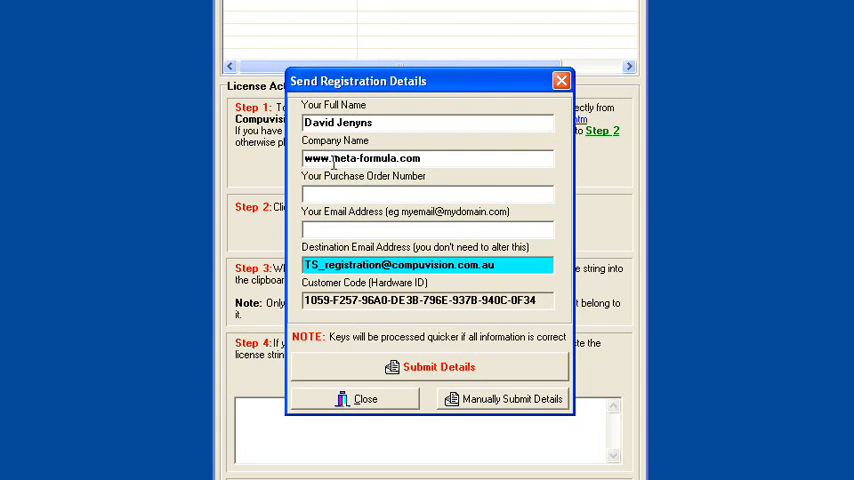
left_click(428, 194)
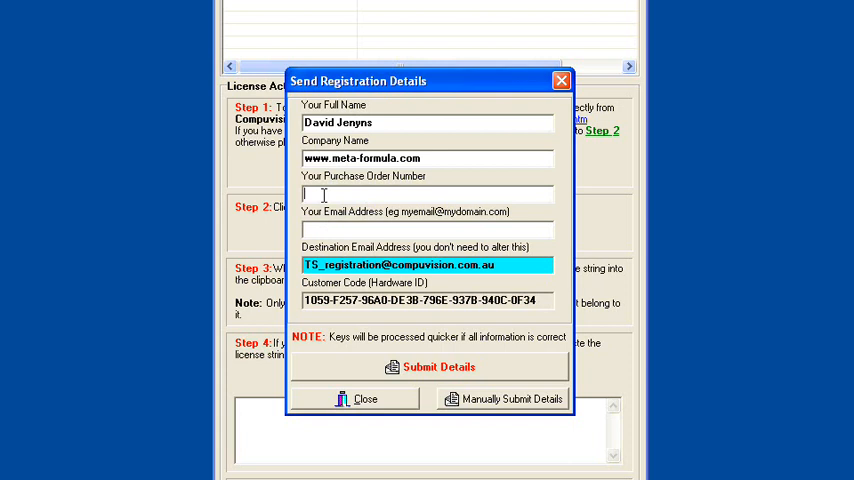
type("P")
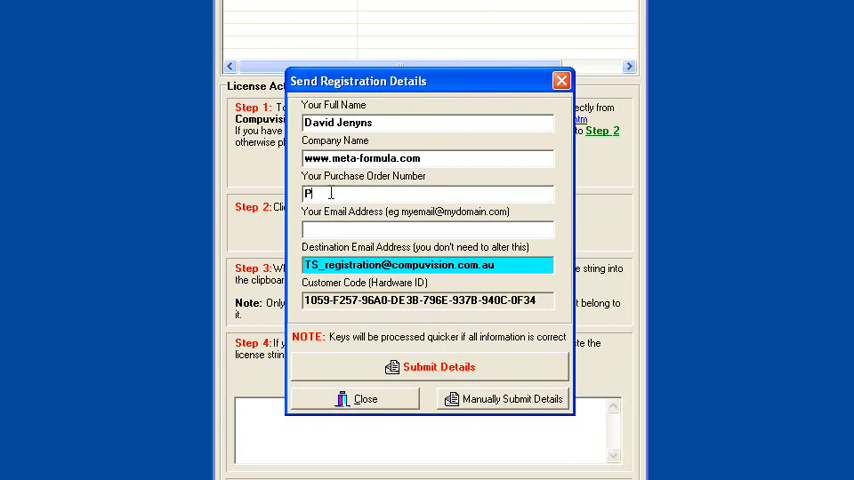
type("O1234")
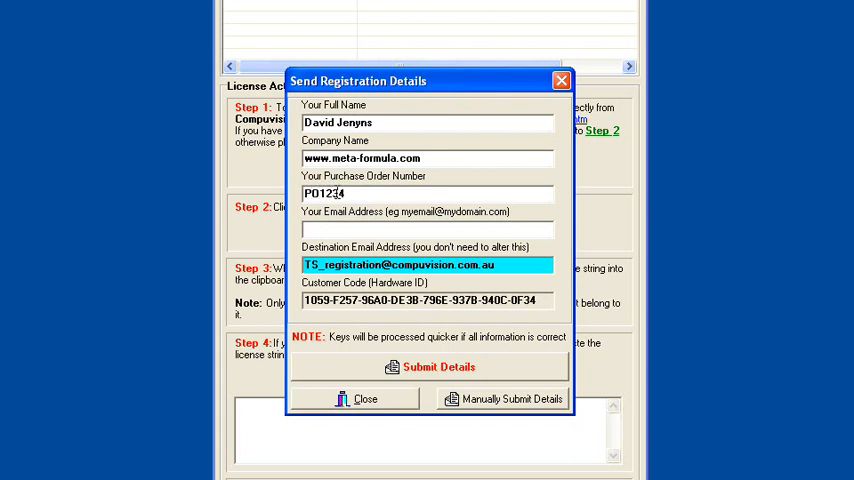
type("none@none.com")
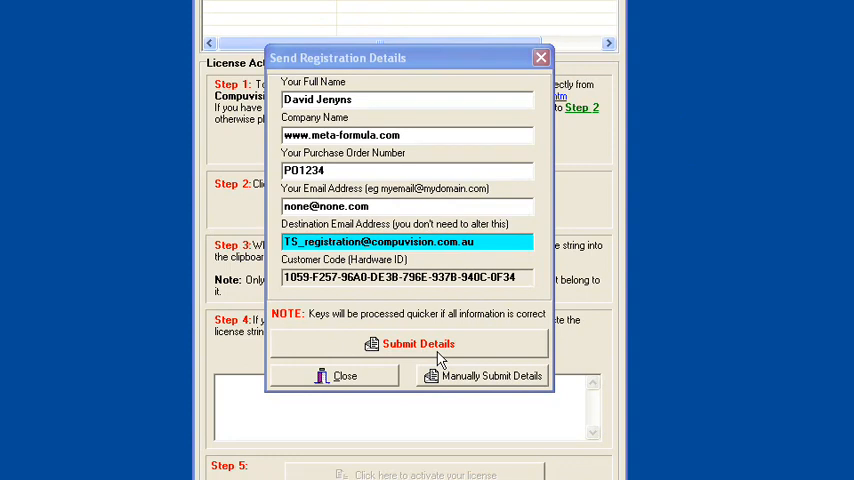
mouse_move(487, 389)
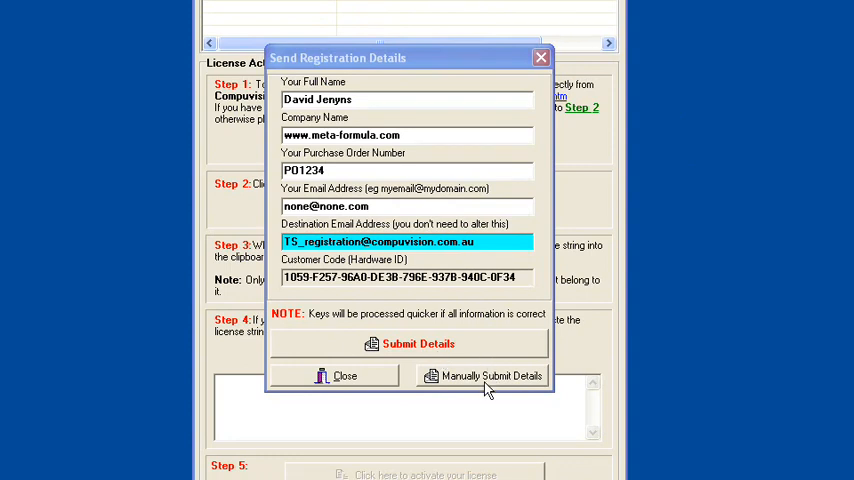
mouse_move(502, 355)
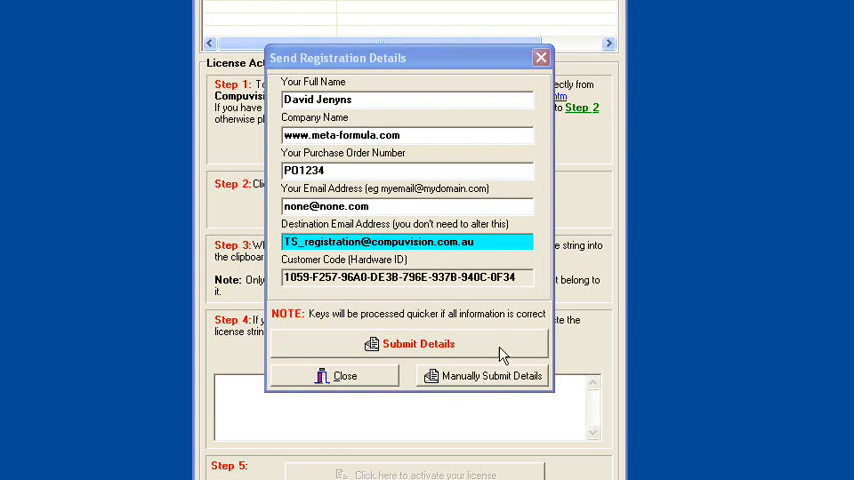
left_click(418, 343)
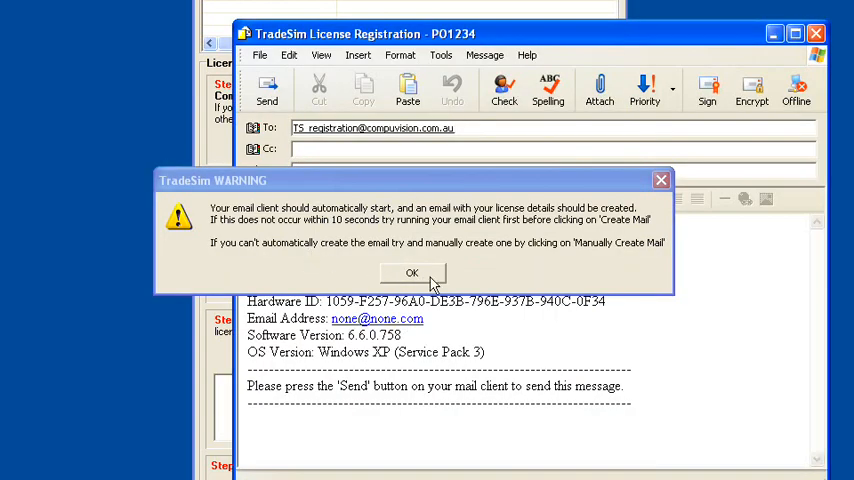
left_click(411, 273)
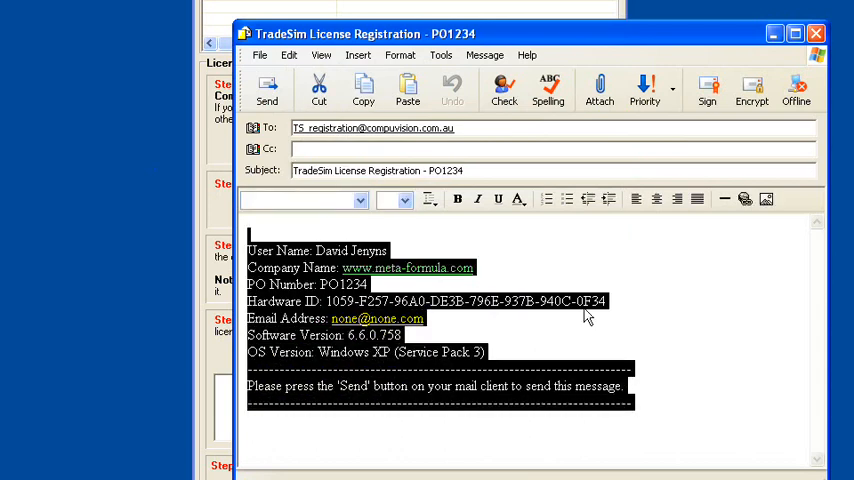
mouse_move(346, 133)
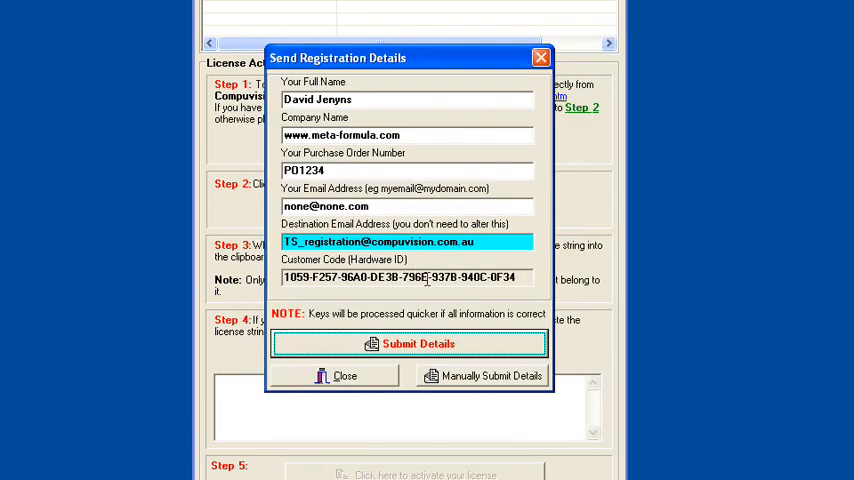
mouse_move(475, 388)
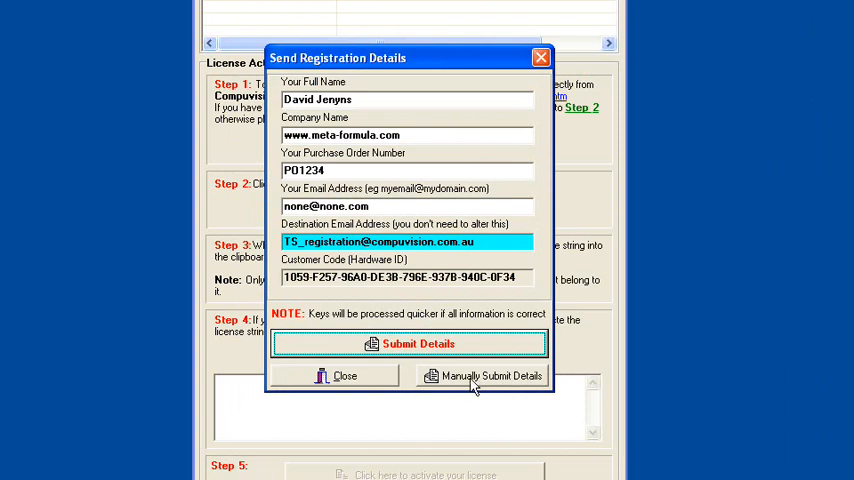
Step: Choose manual submission, minimize Firefox and select all of the Destination Email Address
left_click(490, 375)
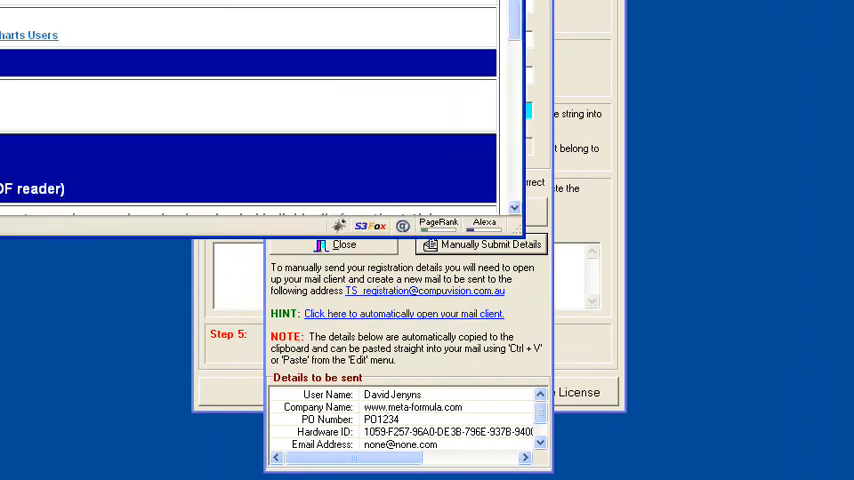
left_click(344, 244)
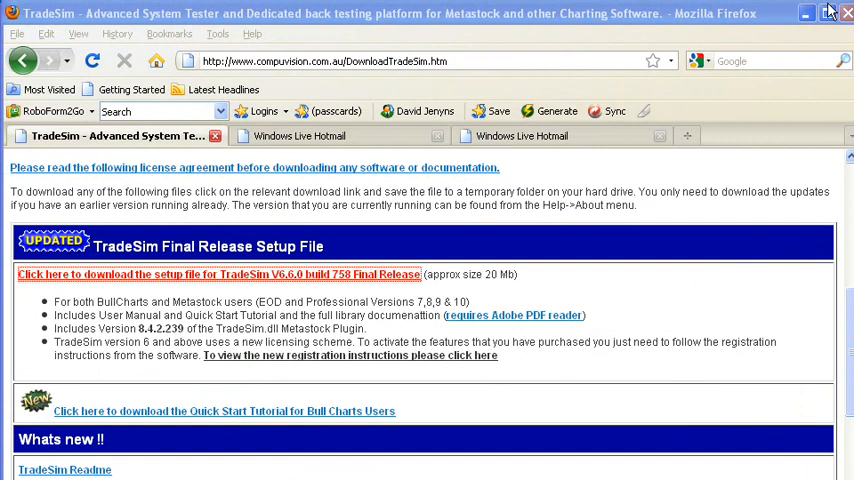
left_click(308, 135)
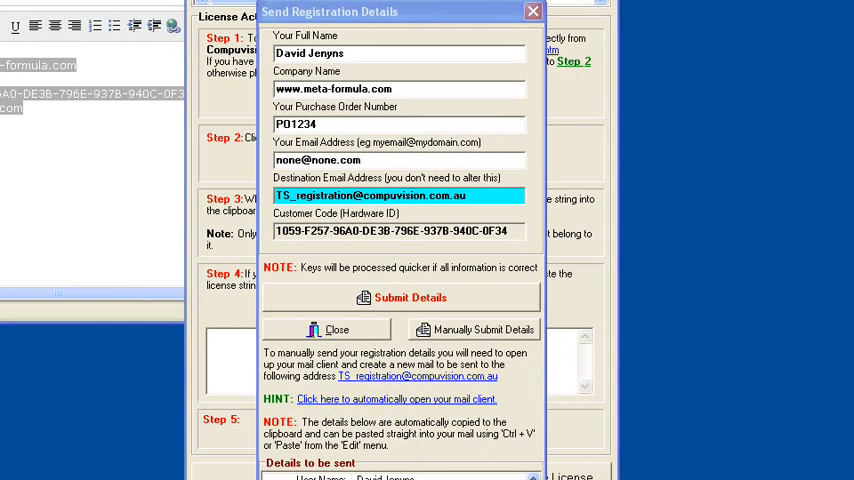
right_click(398, 200)
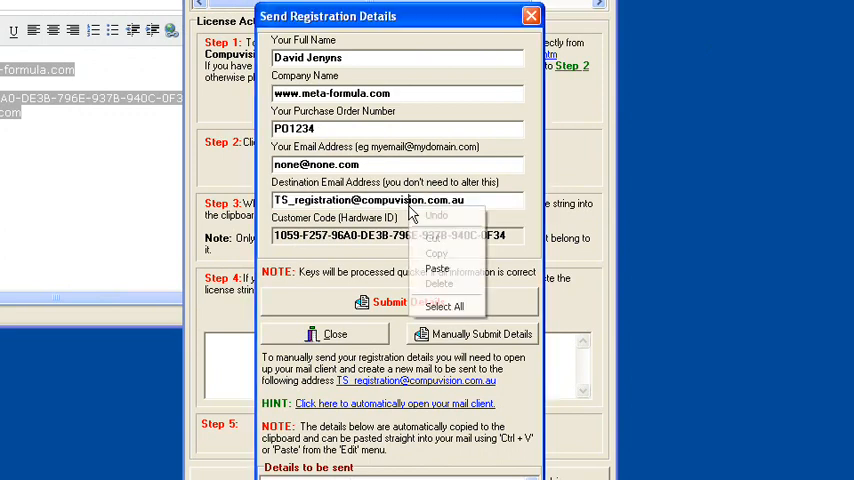
left_click(444, 306)
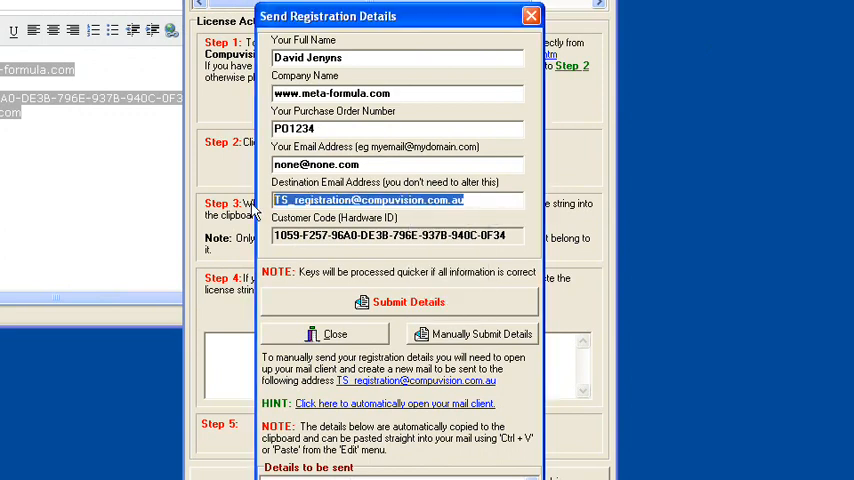
mouse_move(425, 218)
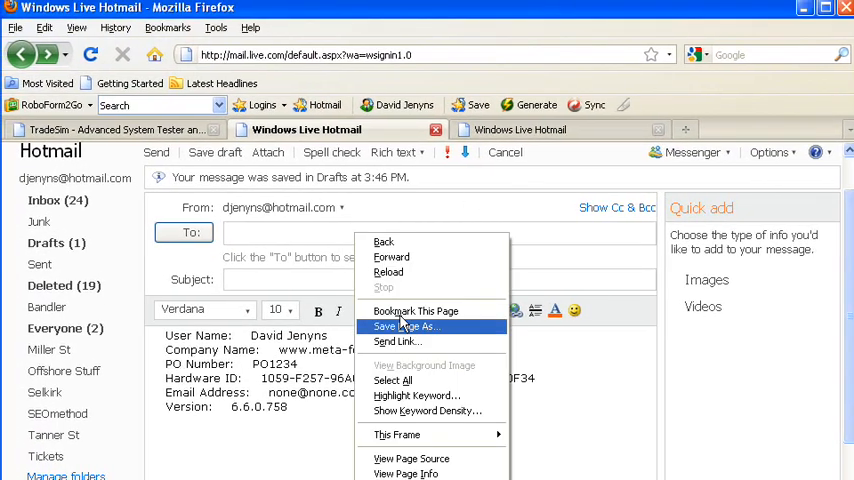
right_click(232, 232)
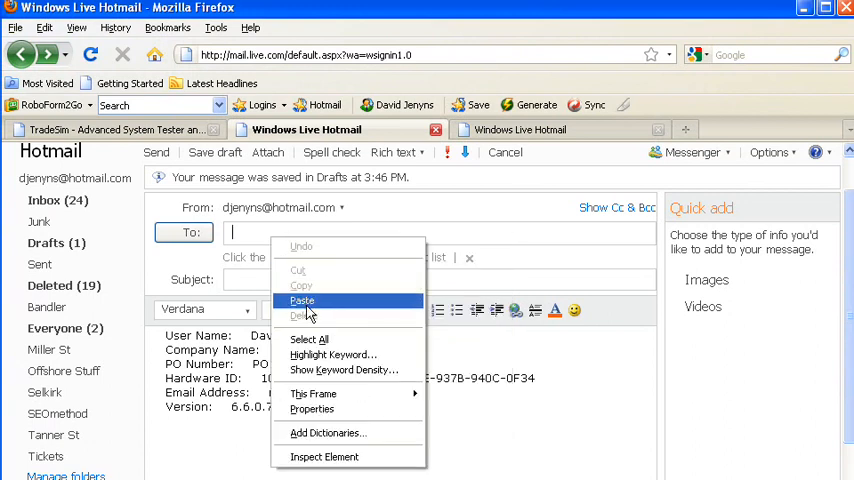
left_click(302, 300)
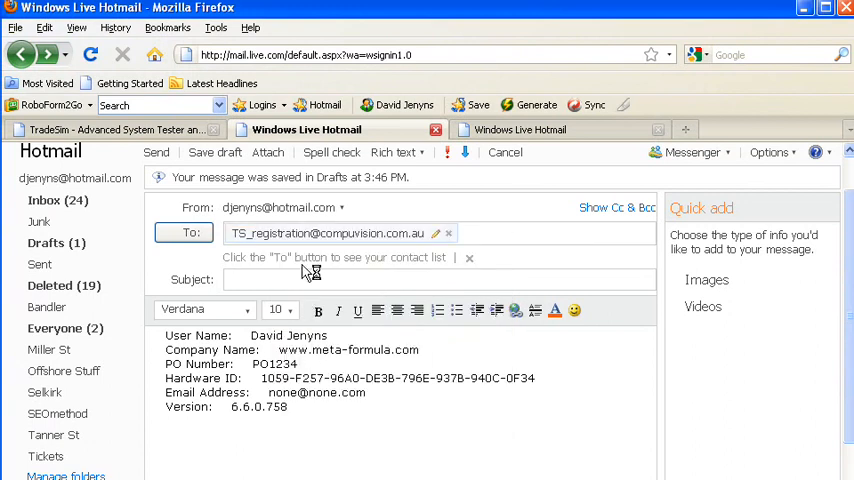
type("TradeSim Registra")
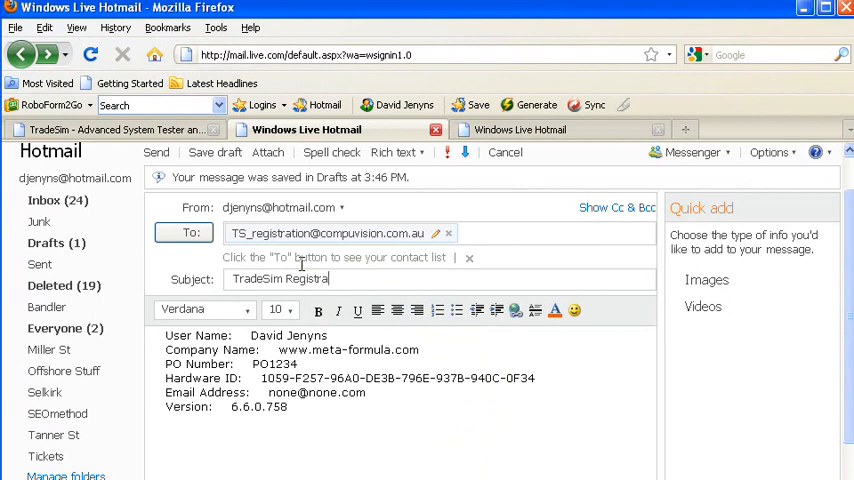
type("ion.")
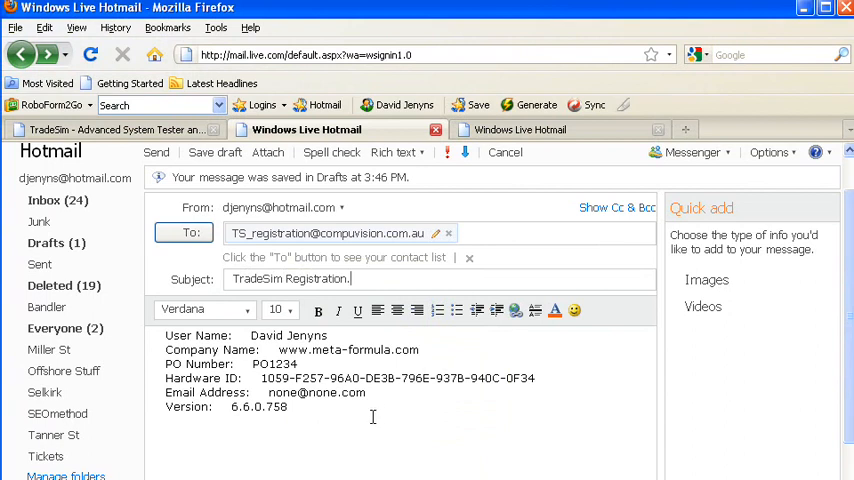
left_click(156, 152)
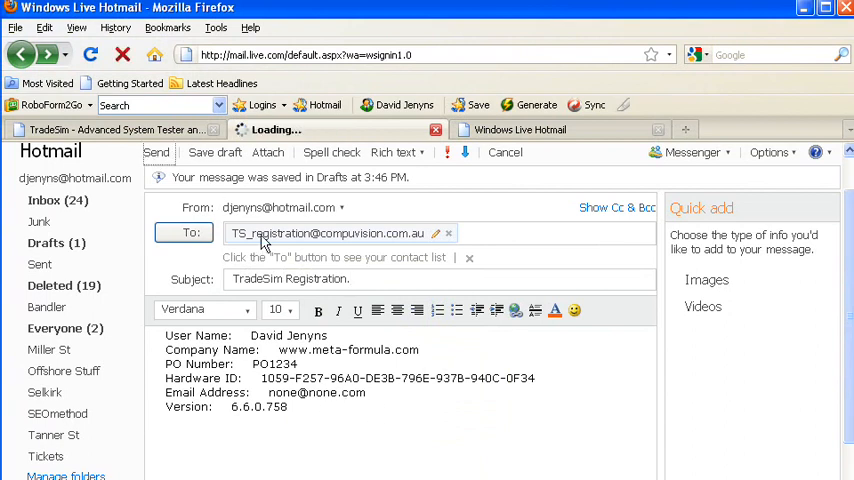
left_click(156, 152)
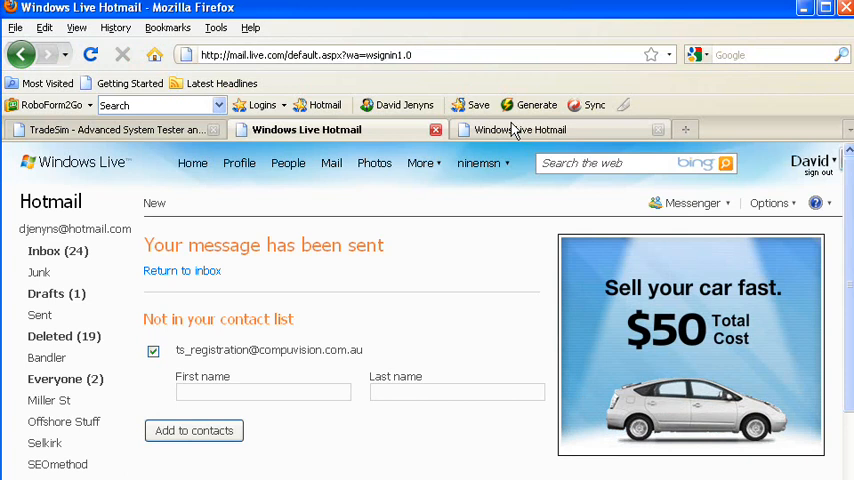
Step: Open the emailed TradeSim License Registration message and scroll down to the PO1234 license key
left_click(518, 129)
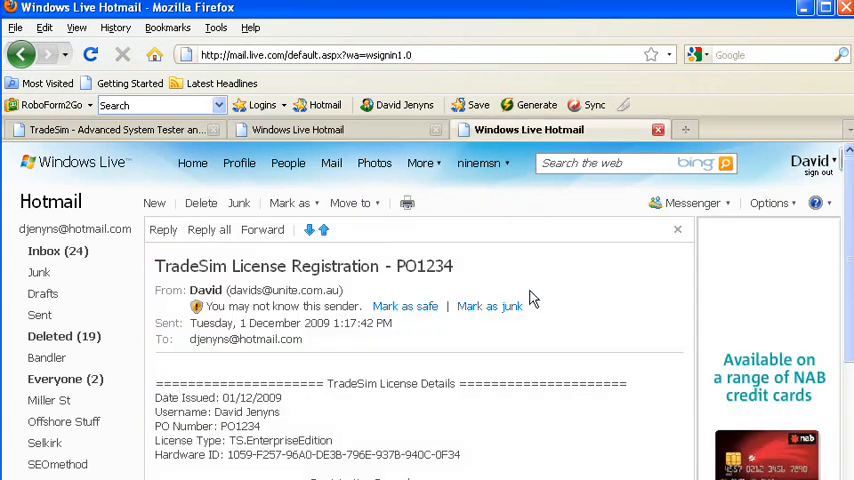
scroll("down", 3)
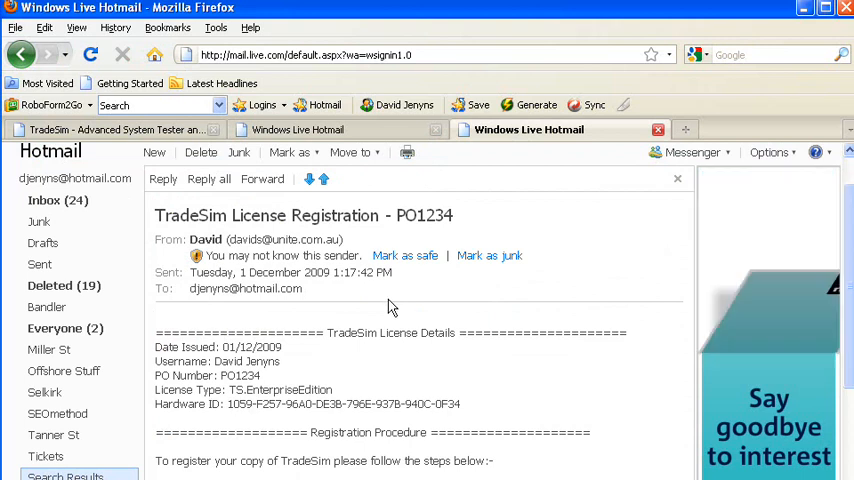
scroll("down", 3)
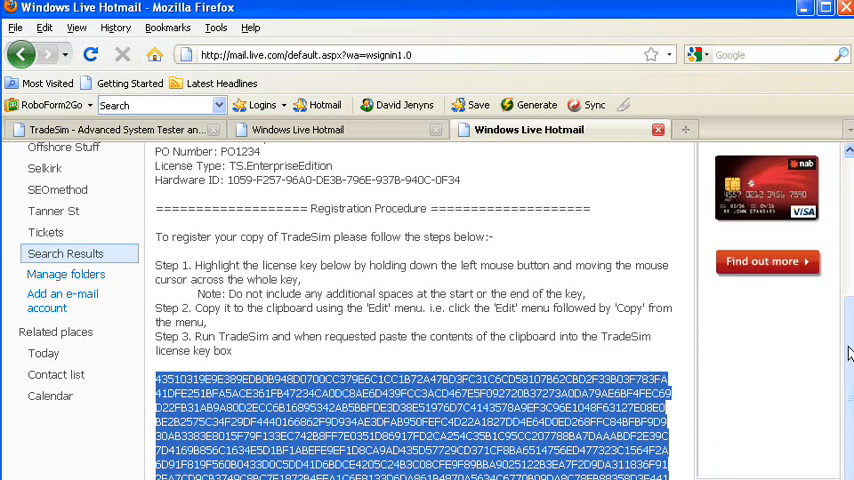
scroll("down", 3)
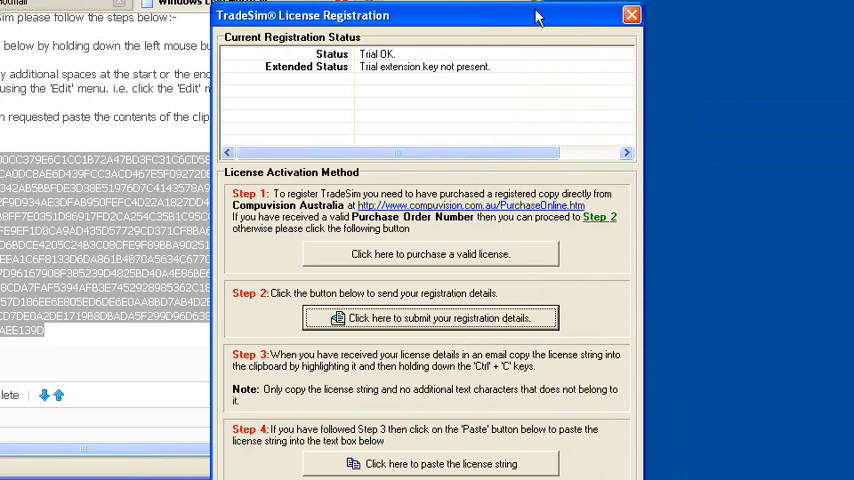
Step: Paste the emailed license key, activate it, and confirm the restart
scroll("down", 3)
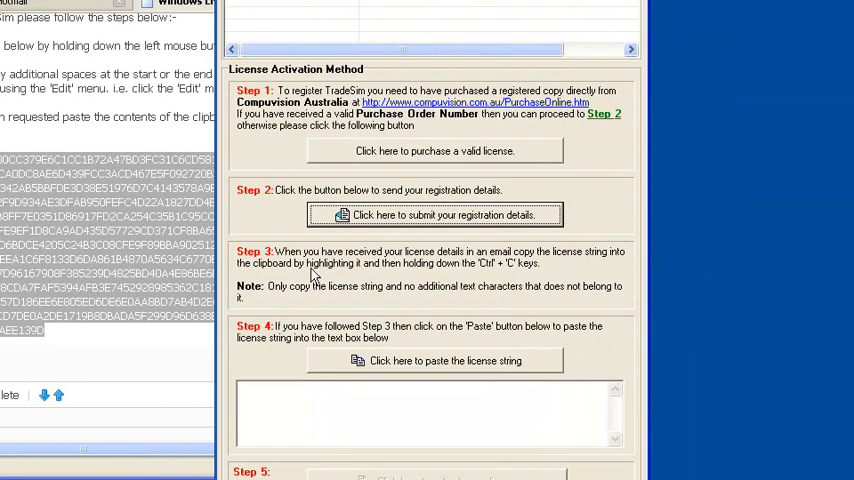
mouse_move(261, 335)
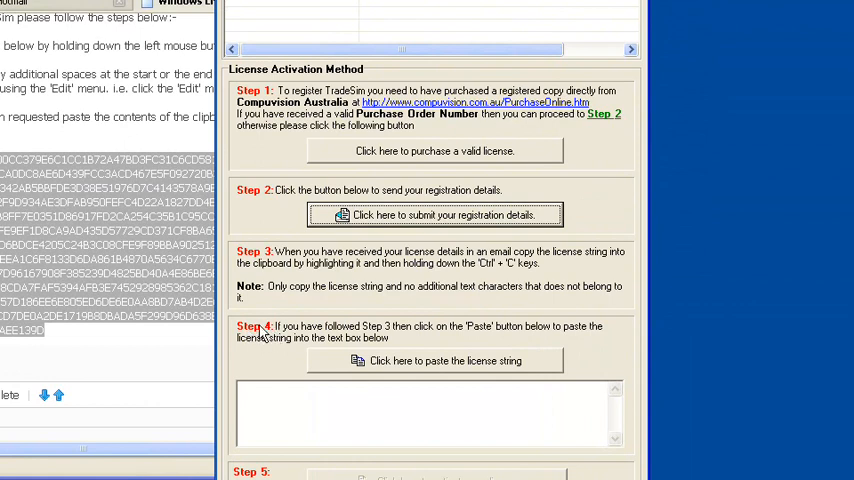
right_click(425, 410)
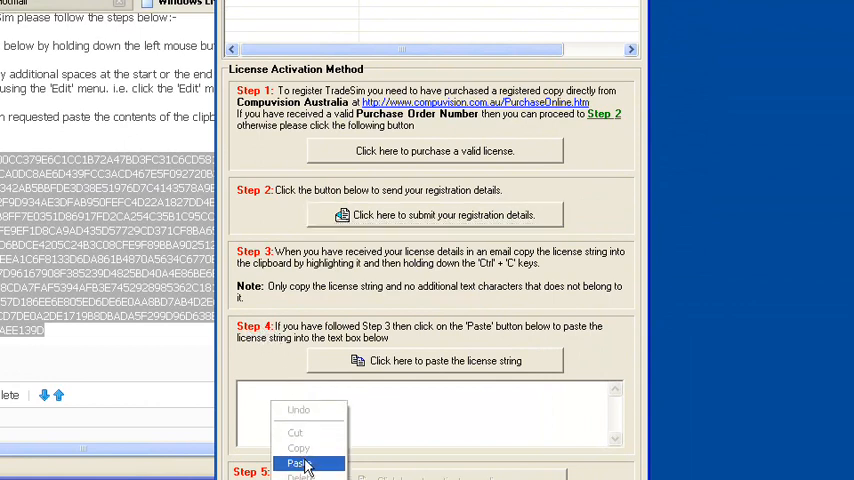
left_click(296, 463)
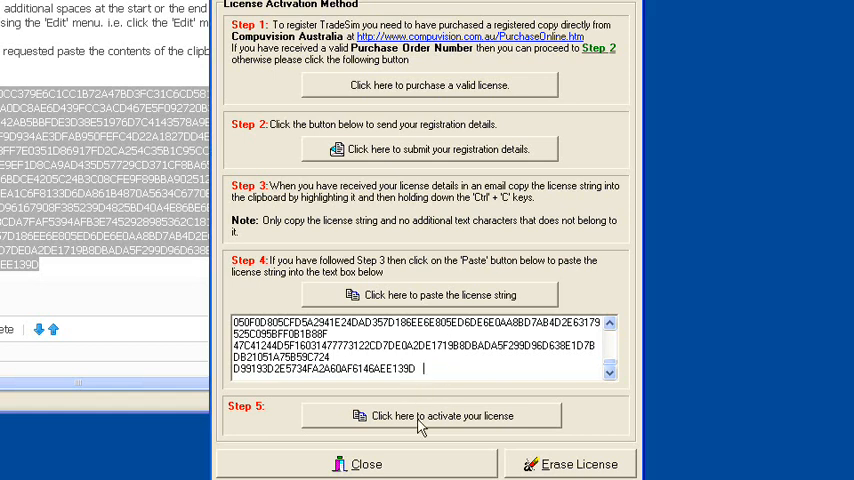
left_click(430, 415)
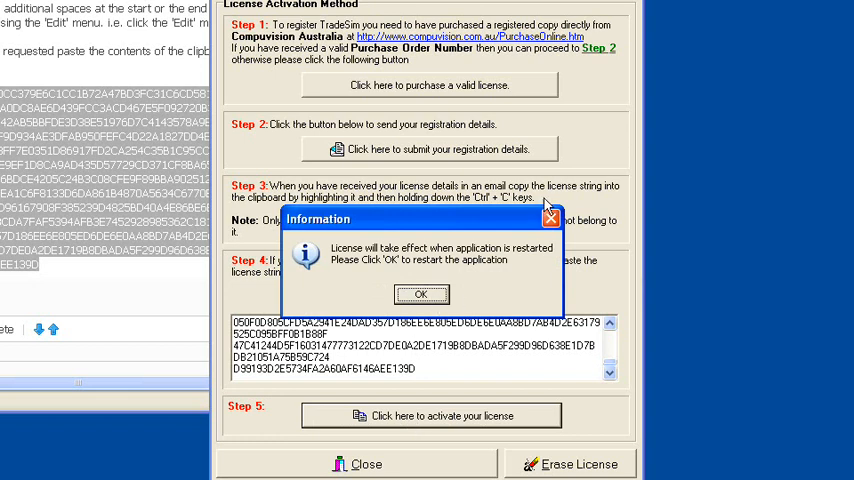
mouse_move(551, 218)
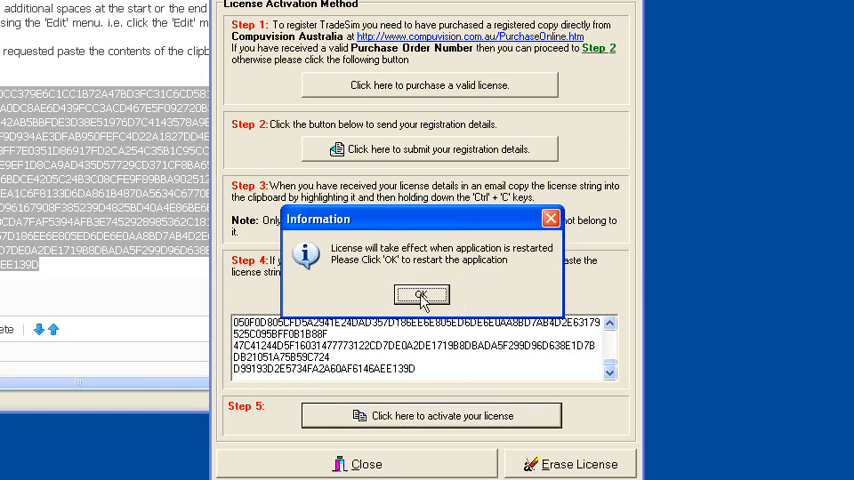
left_click(421, 294)
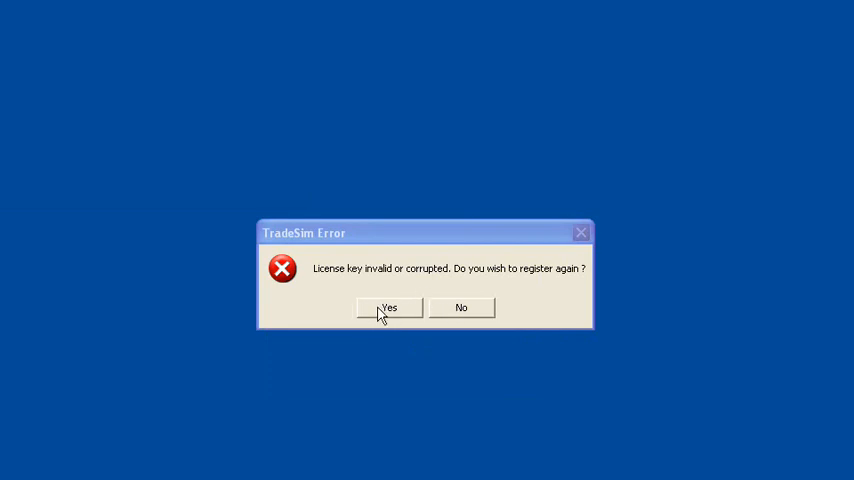
Step: Choose to re-register after the invalid-key error, then activate the pasted license key again
left_click(388, 307)
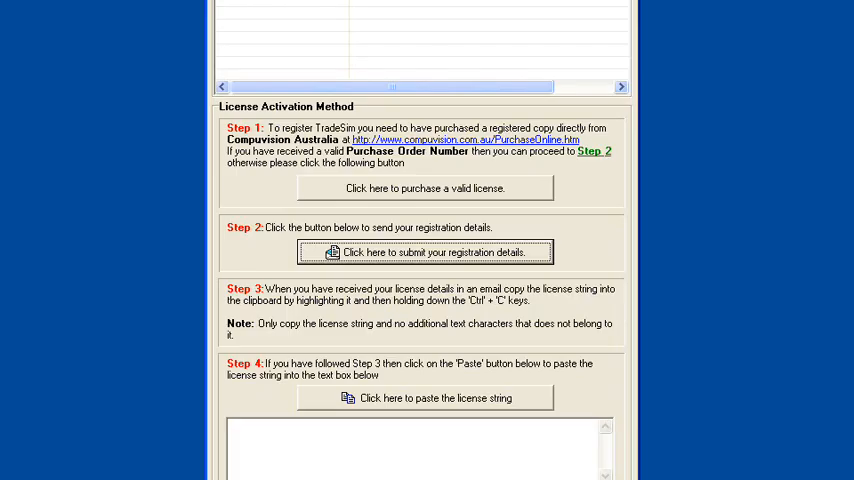
scroll("down", 3)
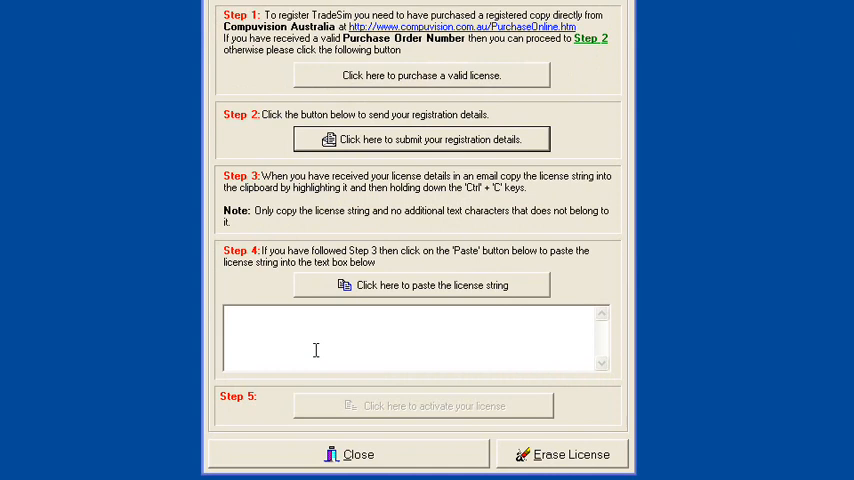
left_click(421, 285)
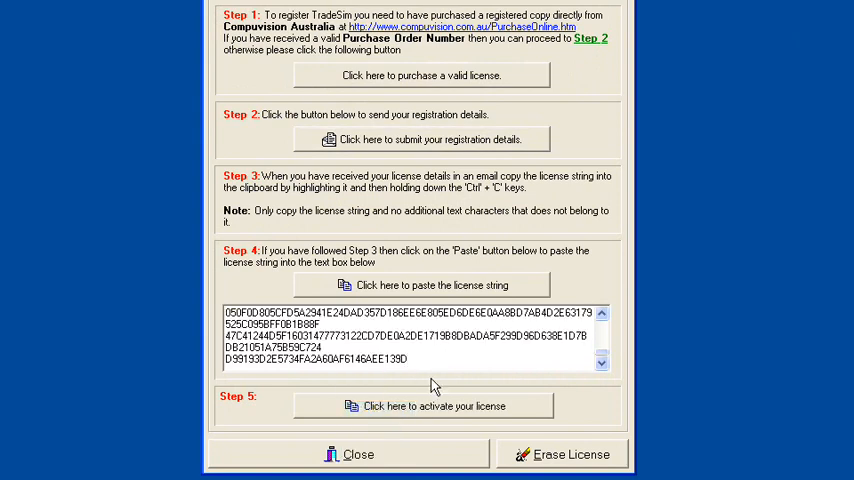
left_click(424, 406)
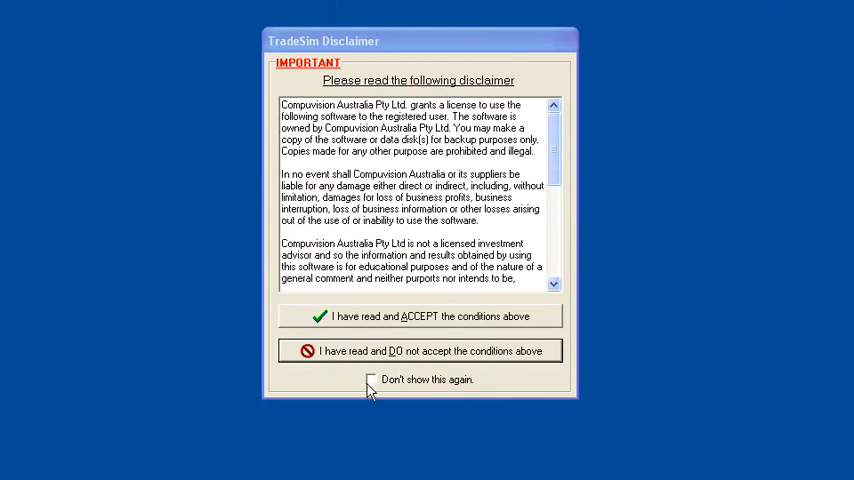
Step: Accept the disclaimer with 'Don't show this again' ticked, then continue past TradeSim Messages
left_click(371, 379)
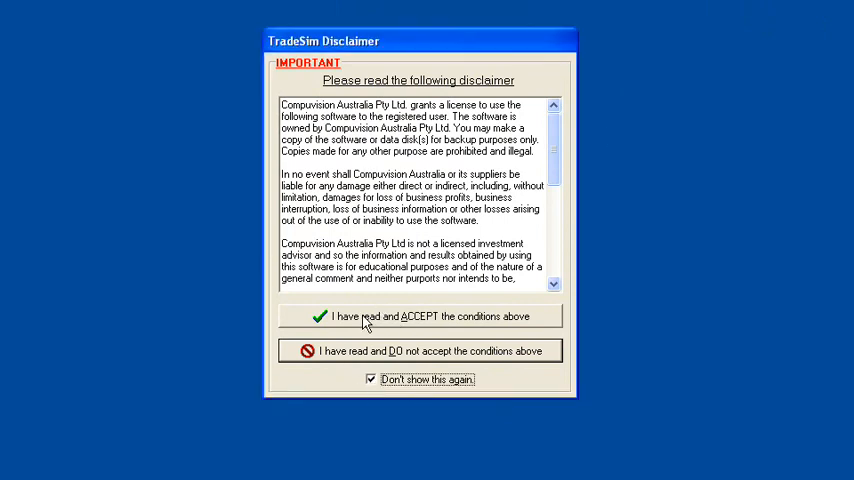
left_click(418, 316)
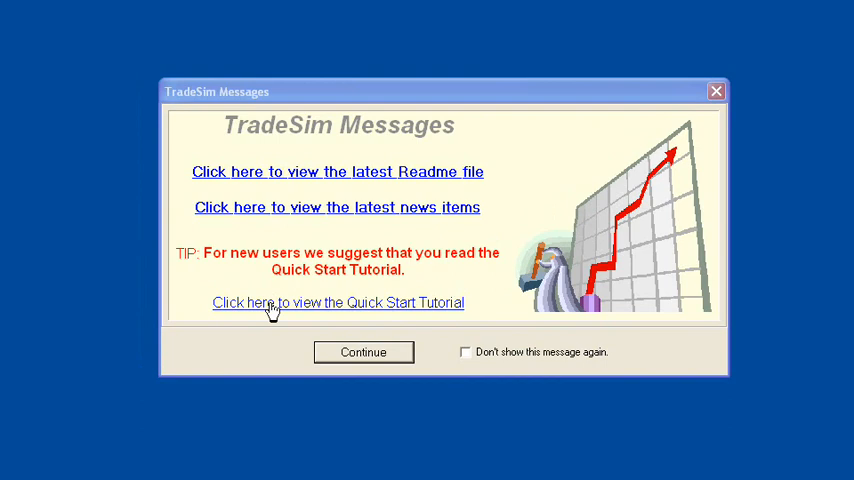
mouse_move(266, 315)
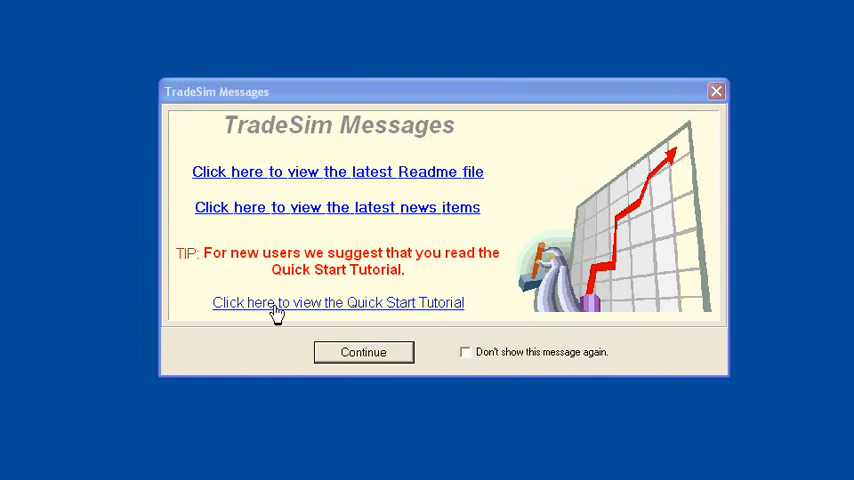
left_click(363, 351)
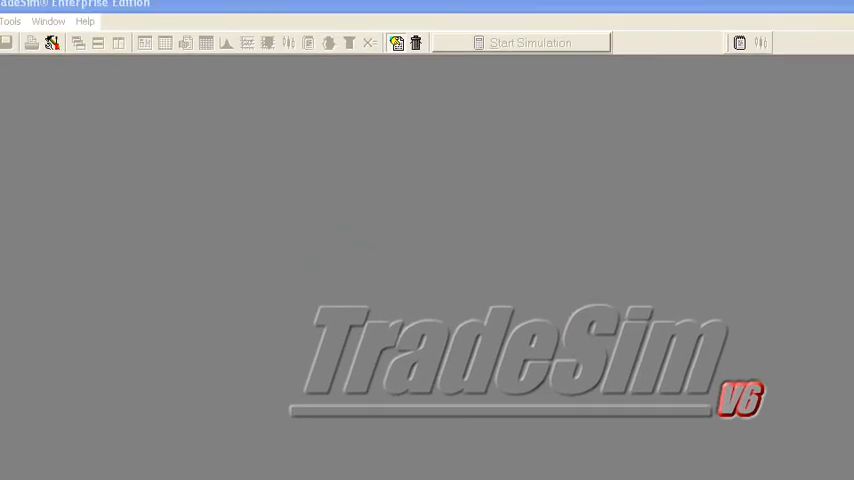